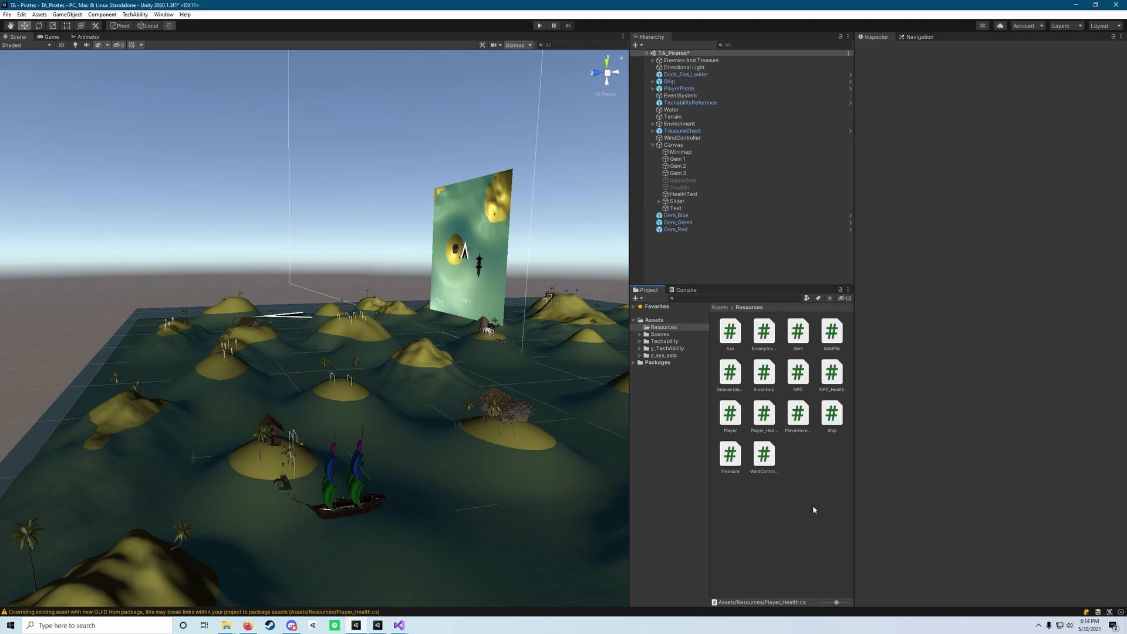
Select the PlayerInventory script in the Resources folder to preview its code in the Inspector.
{"action": "left_click", "coordinate": [796, 413]}
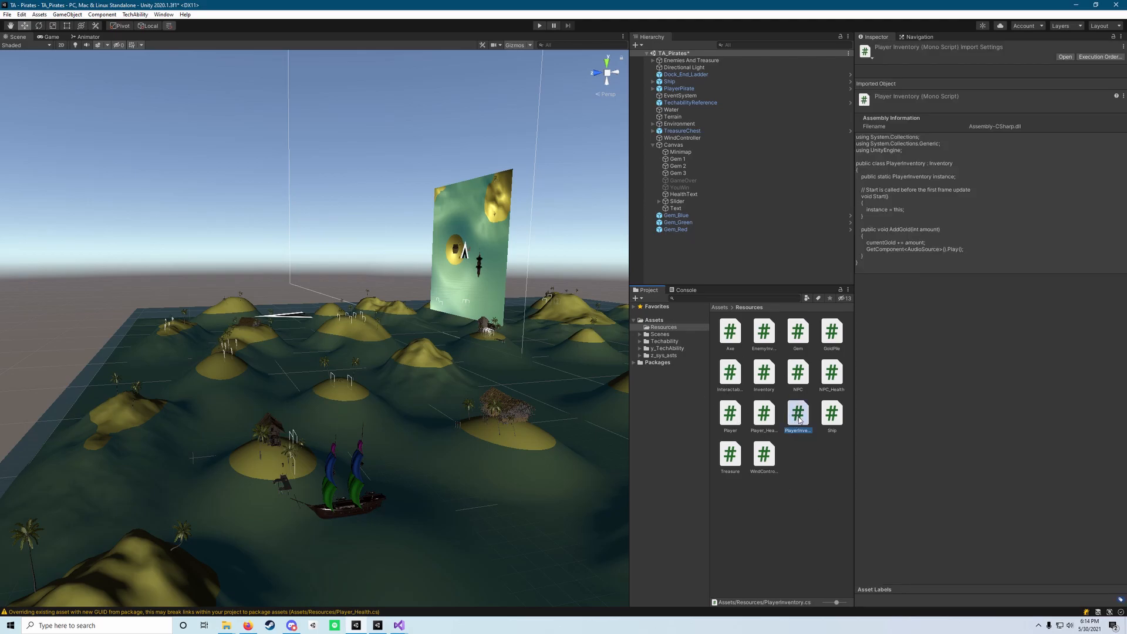
Open PlayerInventory.cs and declare 'public Text goldText;' below the instance field.
{"action": "double_click", "coordinate": [797, 413]}
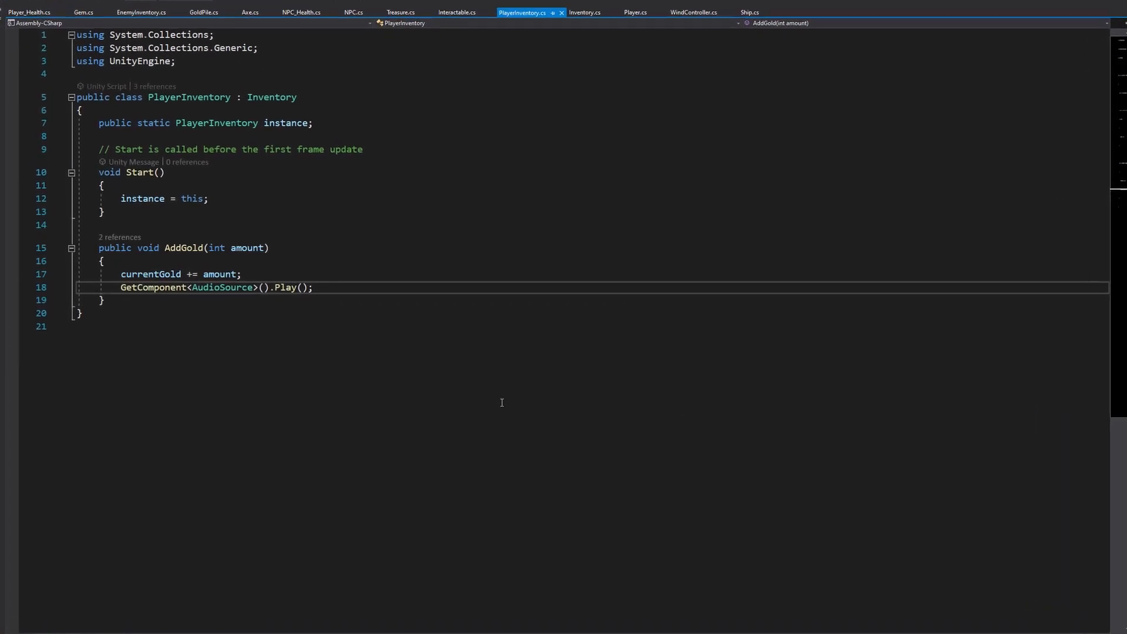
{"action": "scroll", "scroll_direction": "down", "scroll_amount": 3}
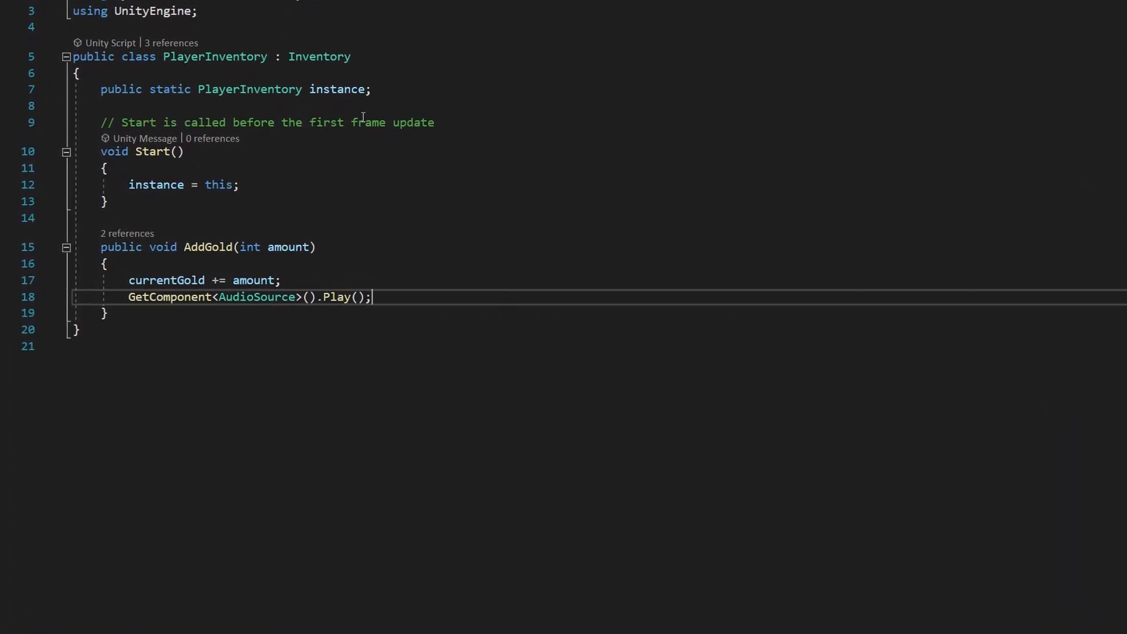
{"action": "key", "text": "enter"}
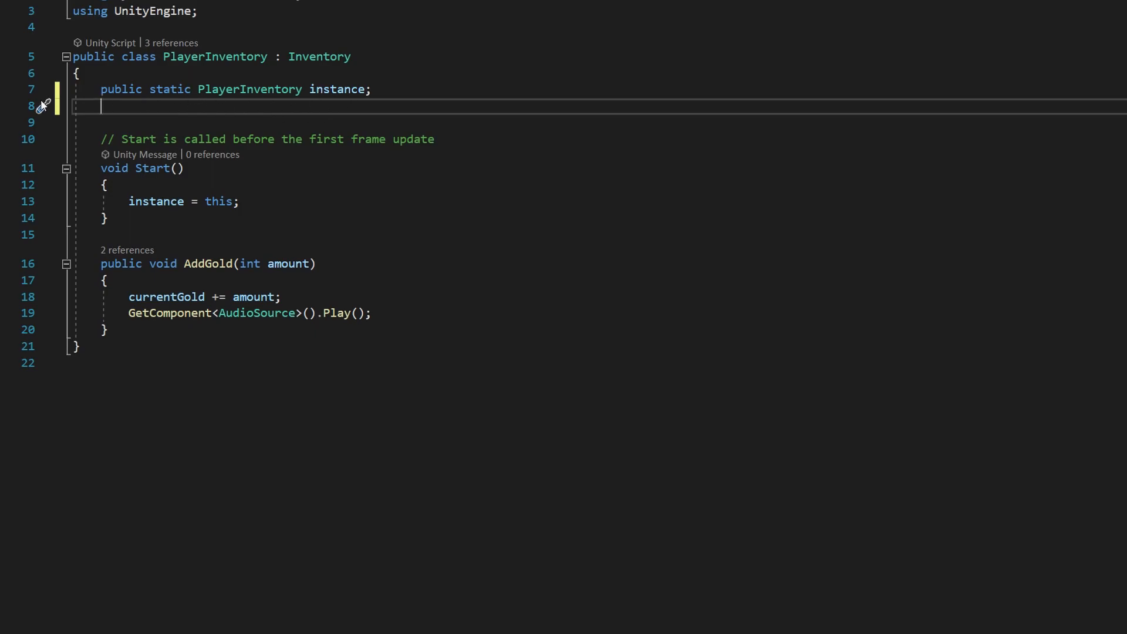
{"action": "type", "text": "pub"}
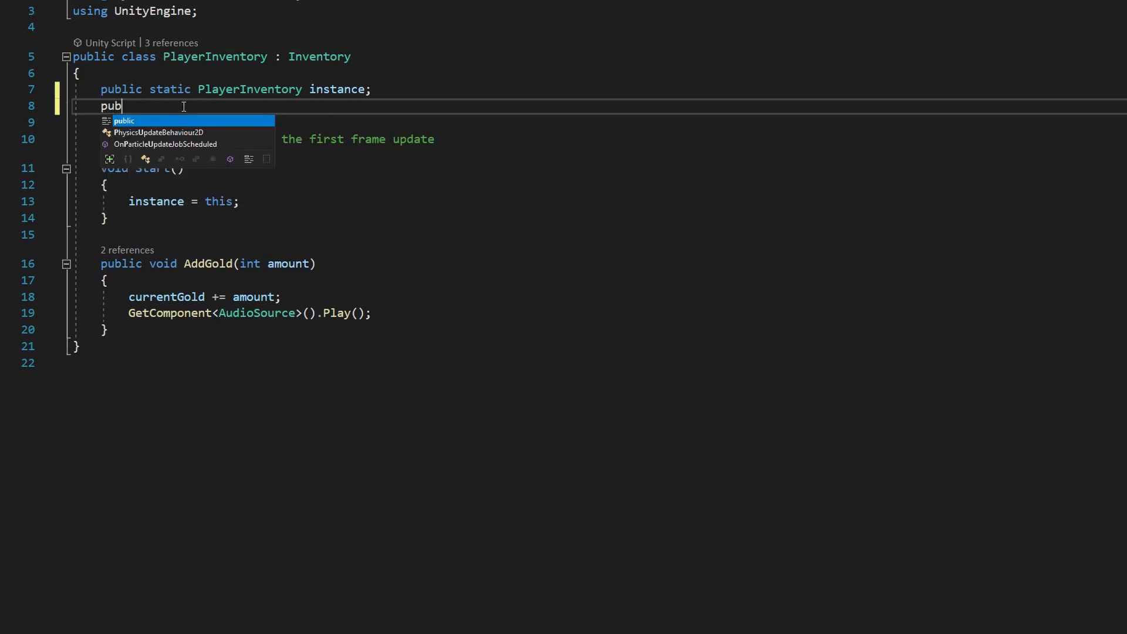
{"action": "type", "text": "lic Text"}
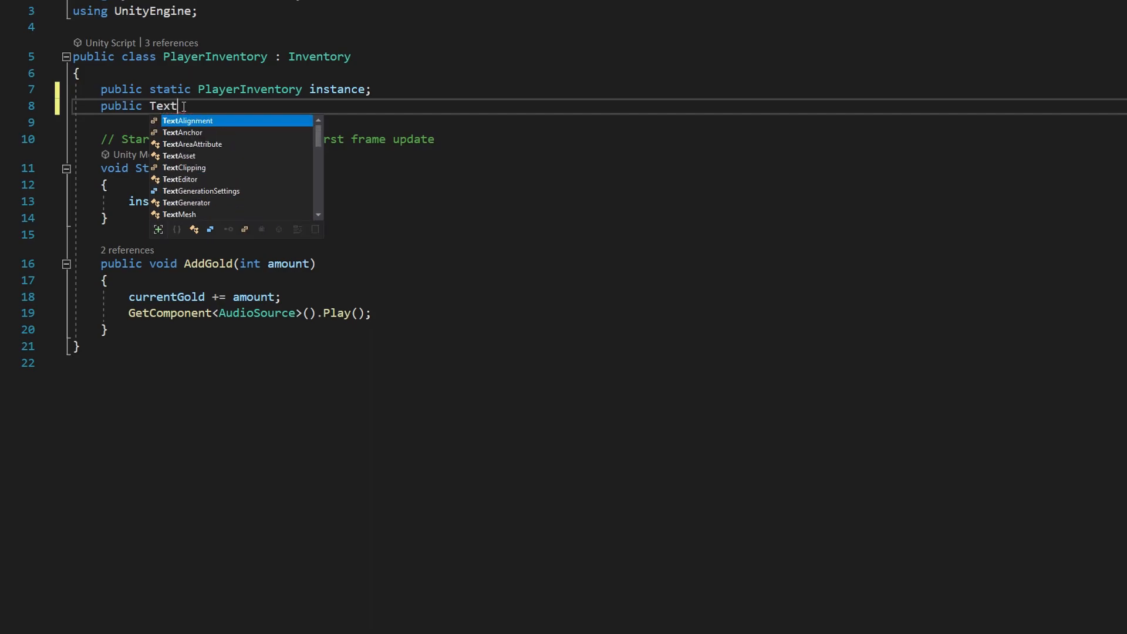
{"action": "type", "text": "Alignment goldText"}
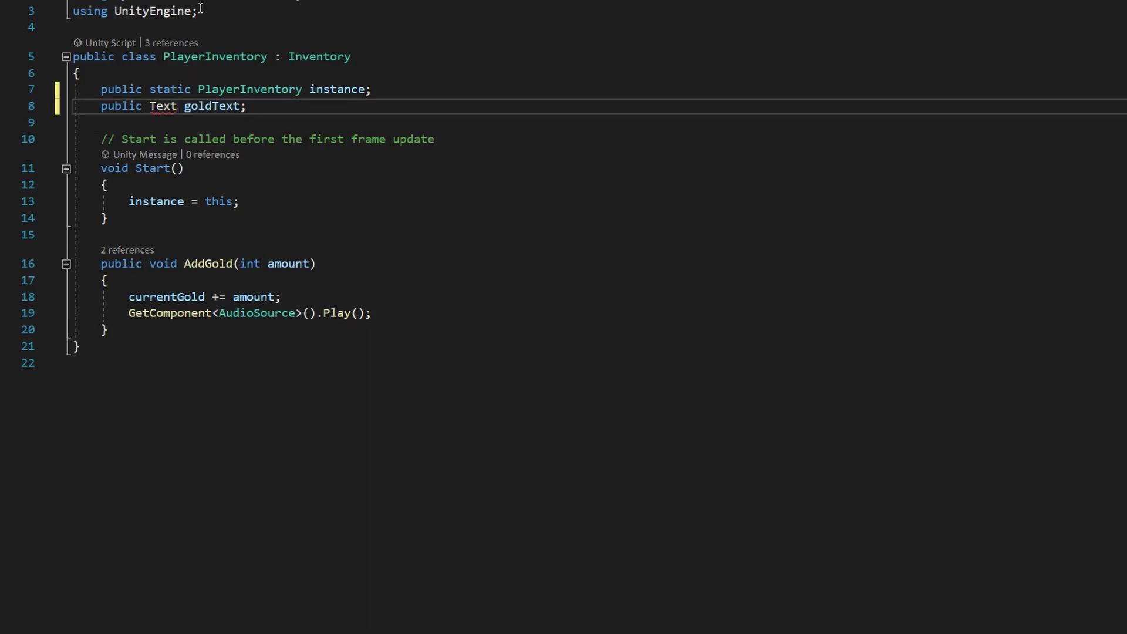
Add 'using UnityEngine.UI;' beneath 'using UnityEngine;' in PlayerInventory.cs.
{"action": "type", "text": "us"}
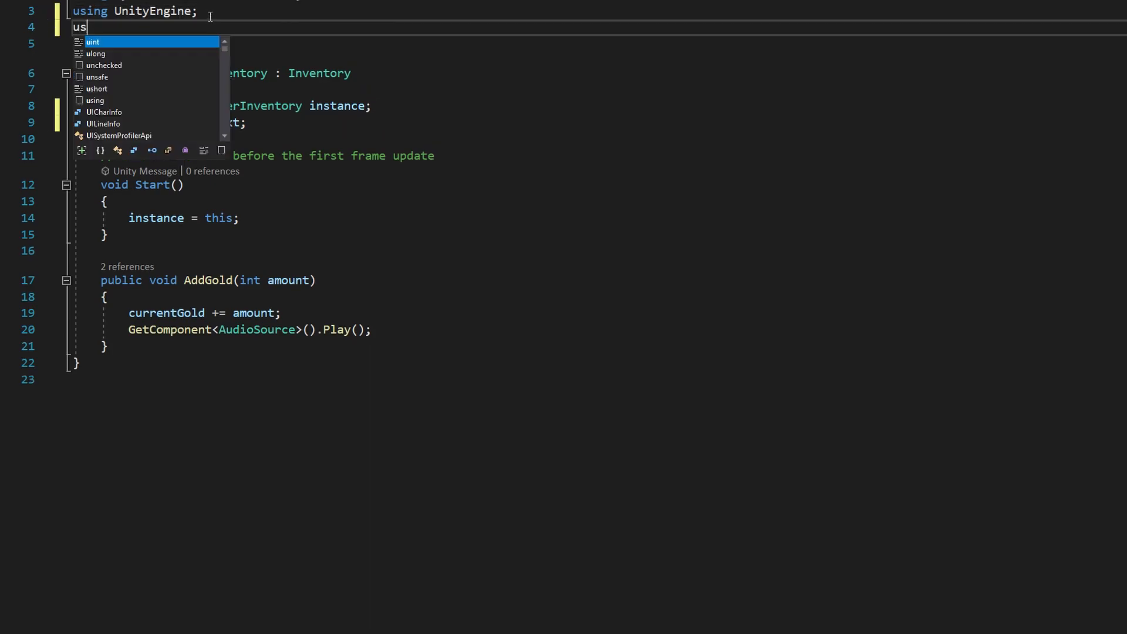
{"action": "type", "text": "ing Un"}
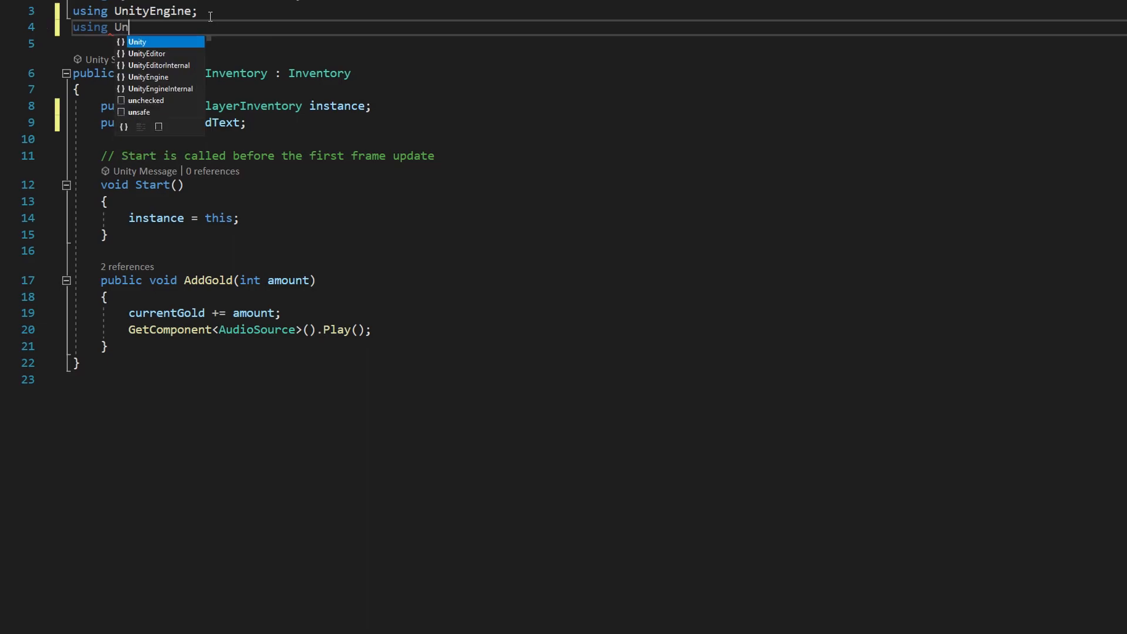
{"action": "type", "text": "ityEngine.UI;"}
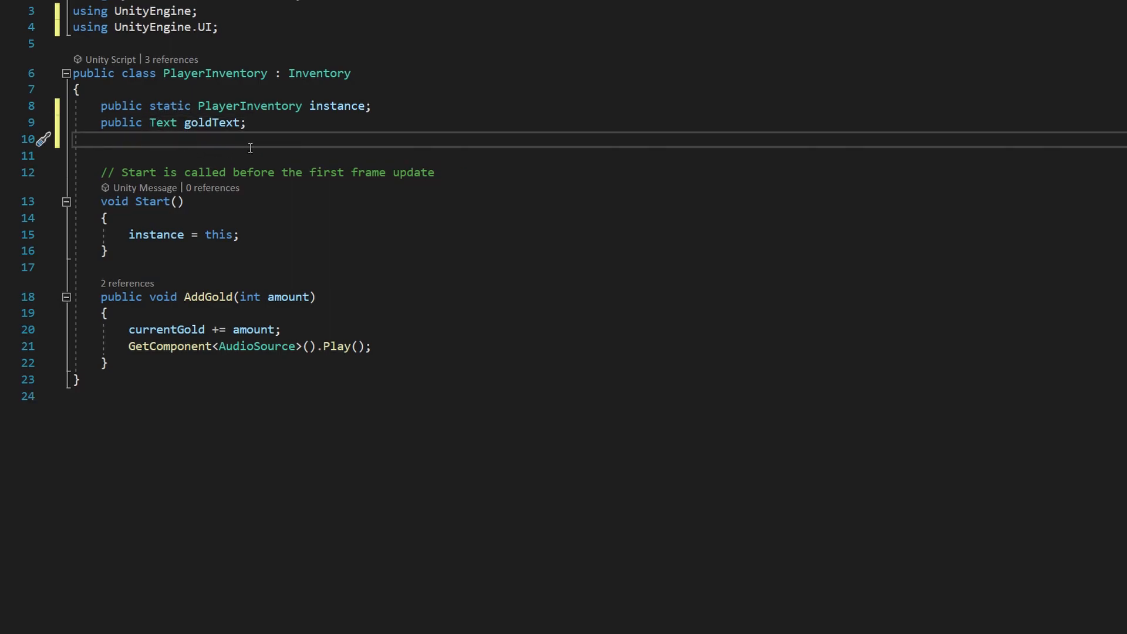
Declare 'public GameObject youWin;' and 'public int targetGold = 1000;' under goldText.
{"action": "type", "text": "Public G"}
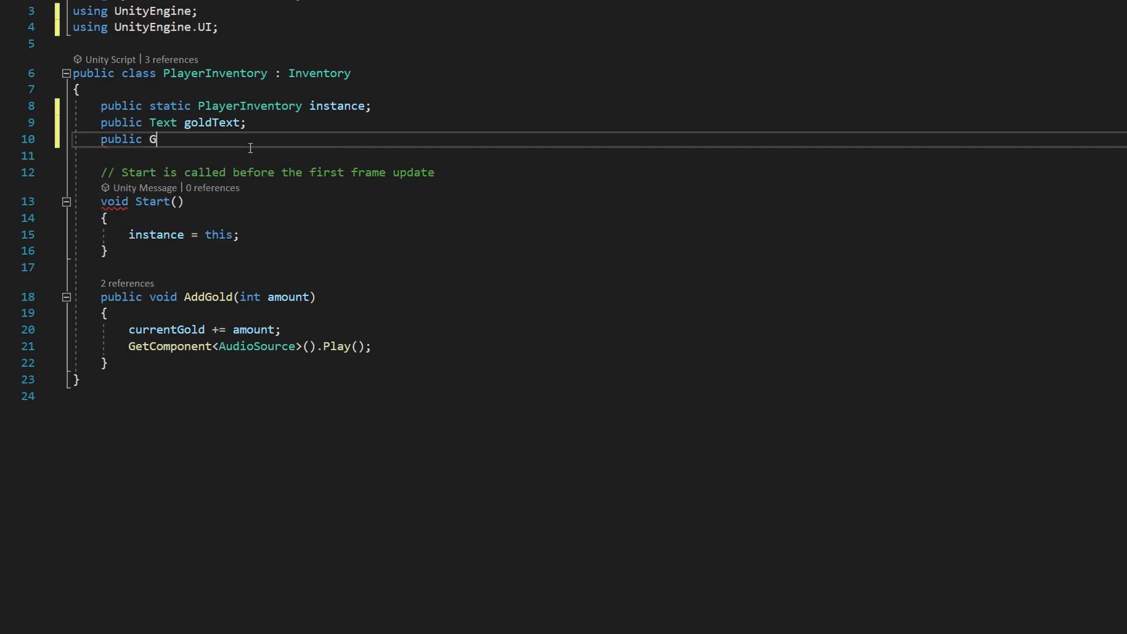
{"action": "type", "text": "ameObject"}
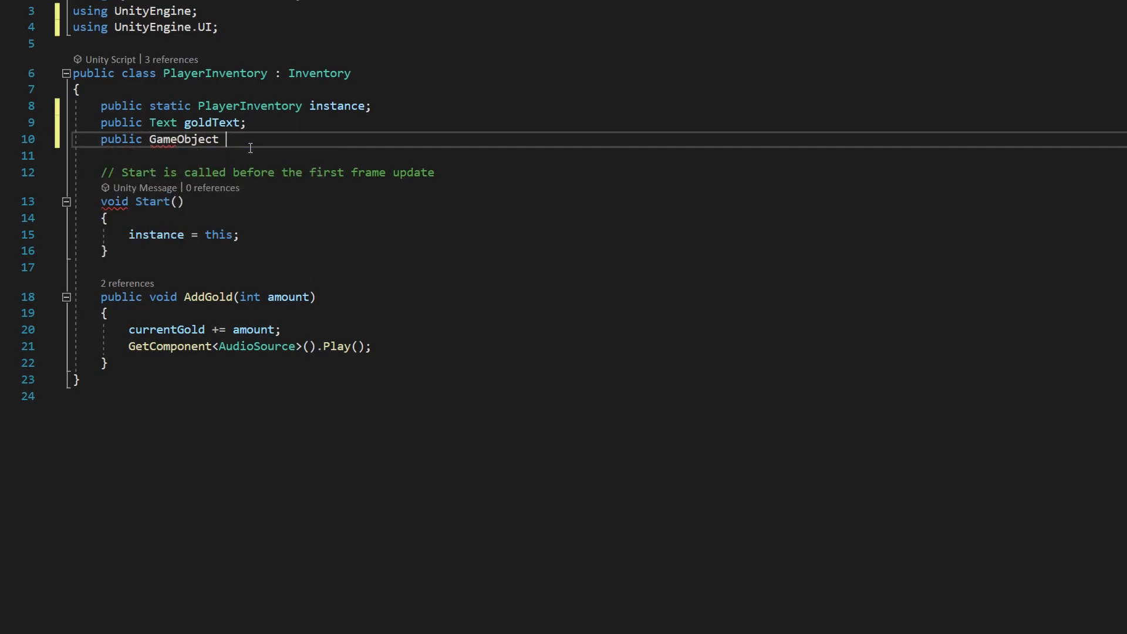
{"action": "type", "text": "youWin1"}
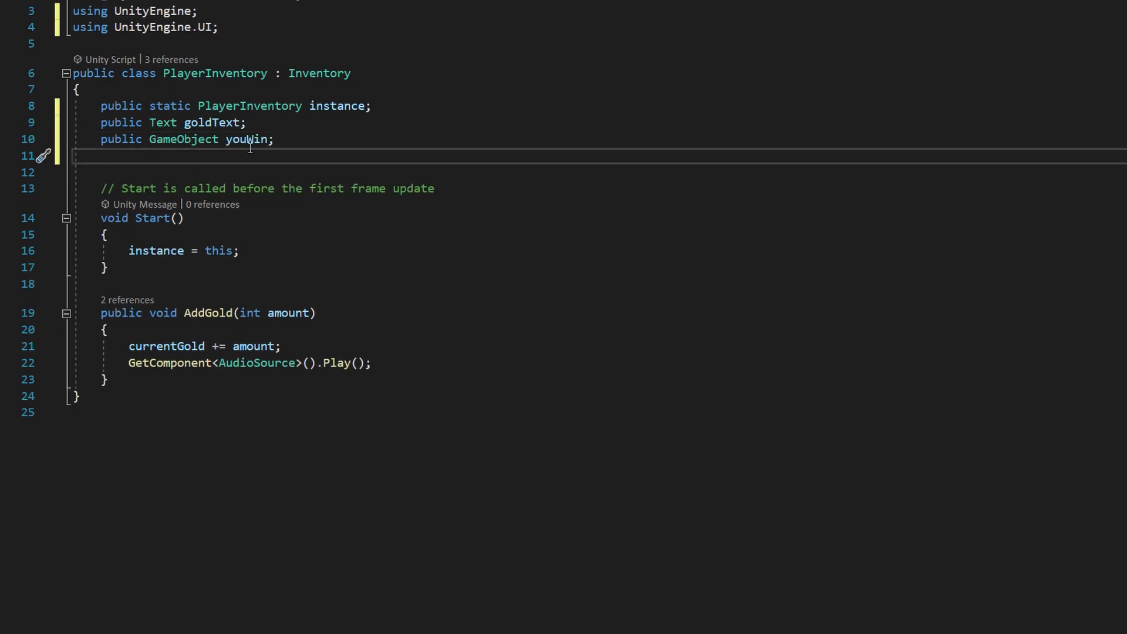
{"action": "type", "text": "public int"}
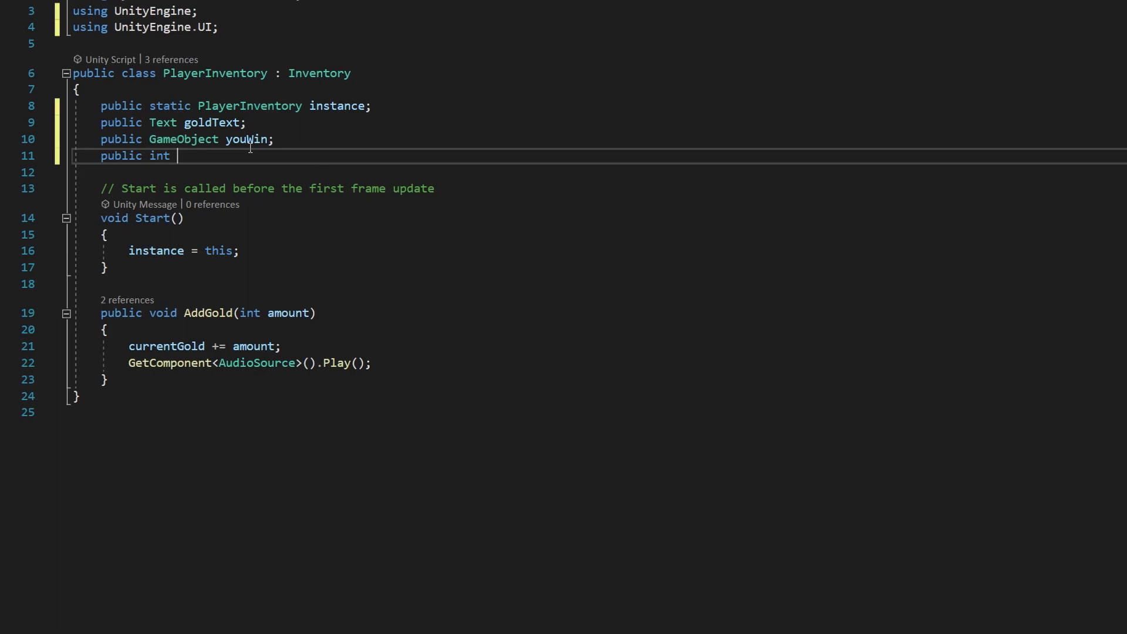
{"action": "type", "text": "targetGold = 10"}
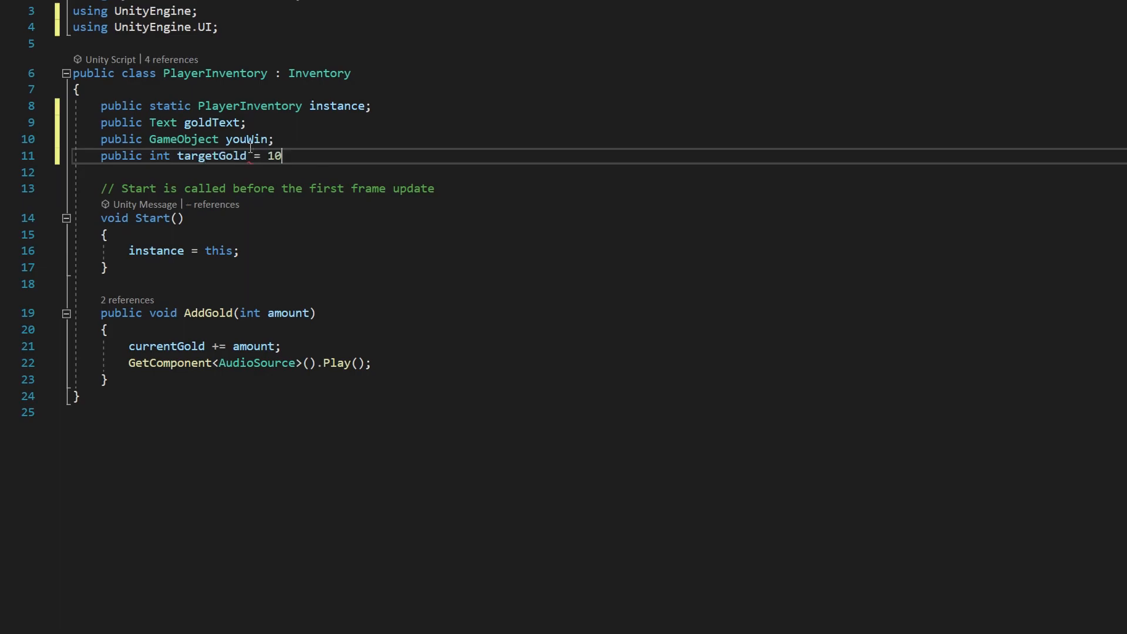
{"action": "type", "text": "00;"}
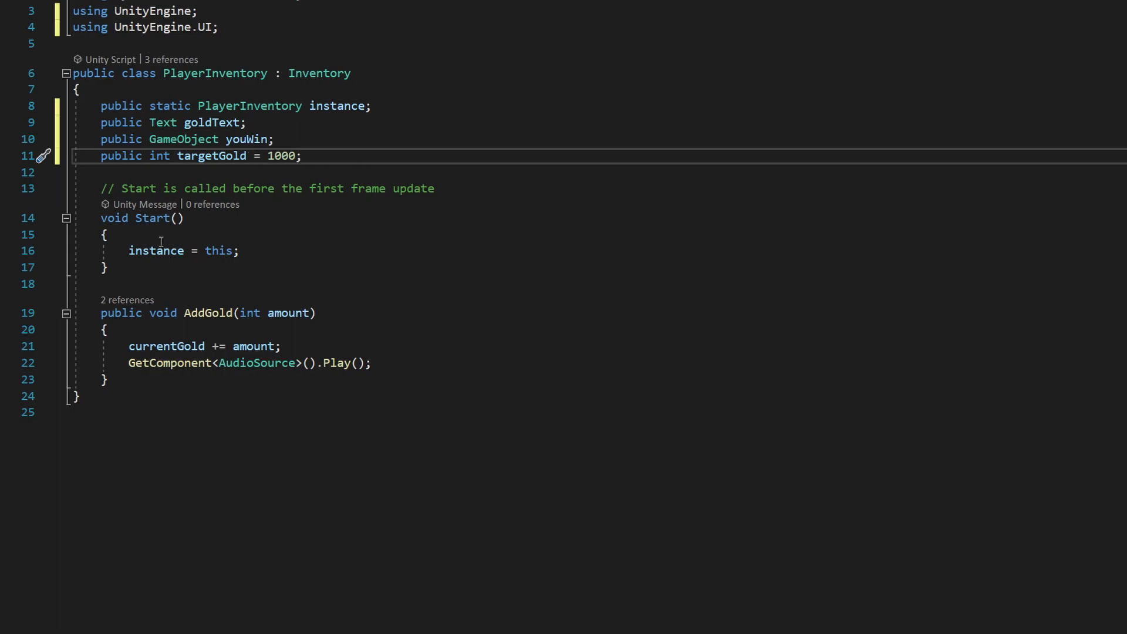
{"action": "left_click", "coordinate": [342, 157]}
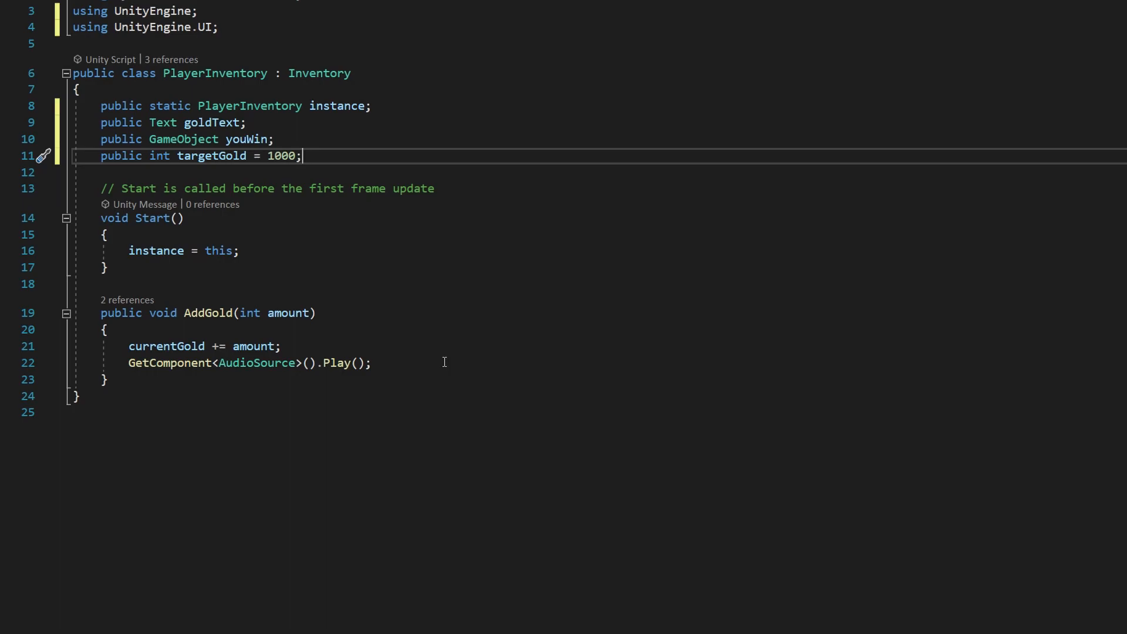
{"action": "mouse_move", "coordinate": [359, 346]}
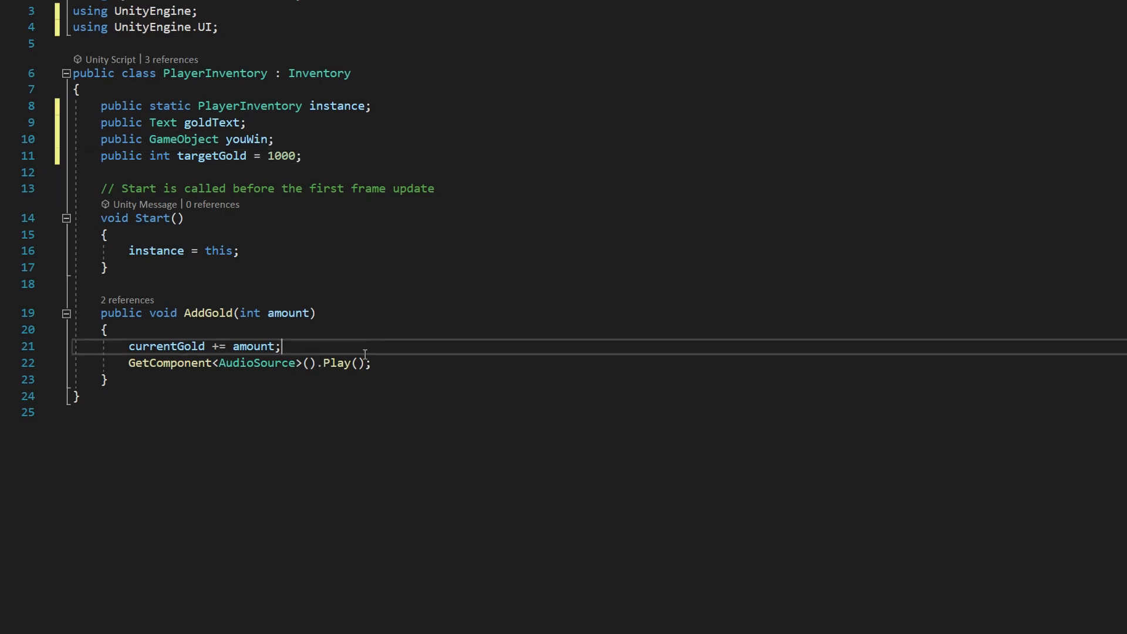
Add 'goldText.text = currentGold.ToString();' after the currentGold increment in AddGold.
{"action": "key", "text": "enter"}
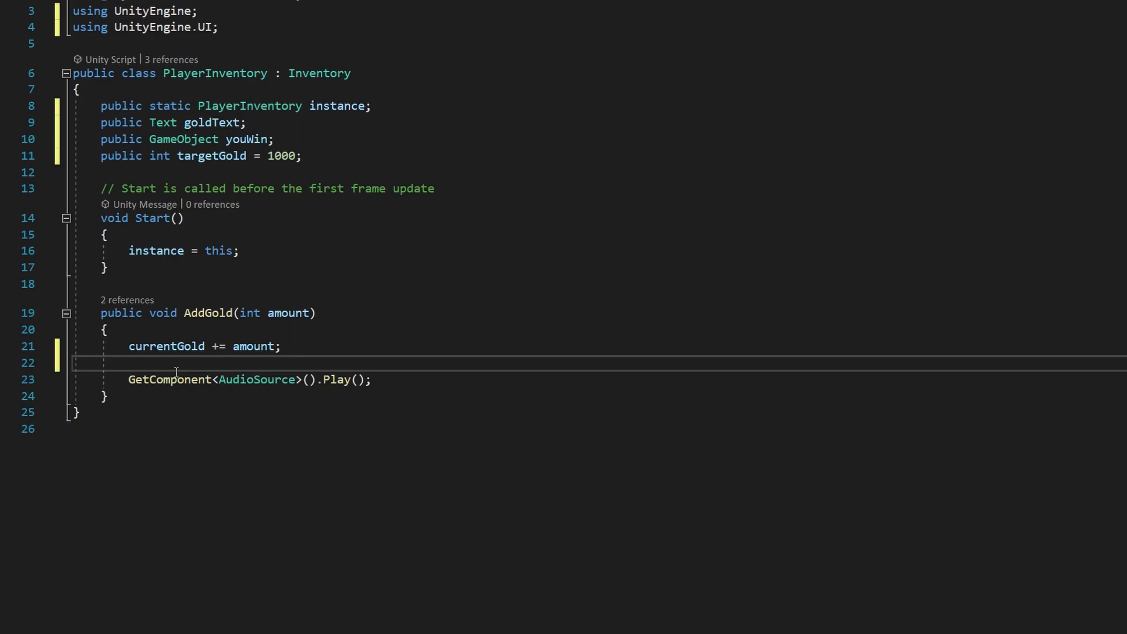
{"action": "type", "text": "goldText.text ="}
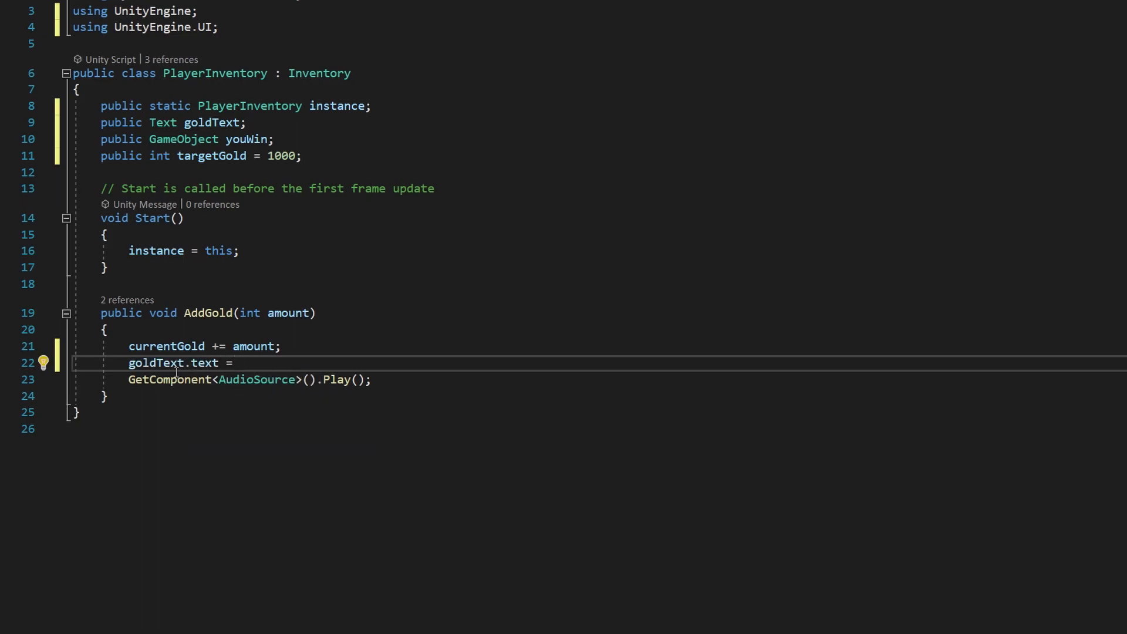
{"action": "type", "text": "currentGold."}
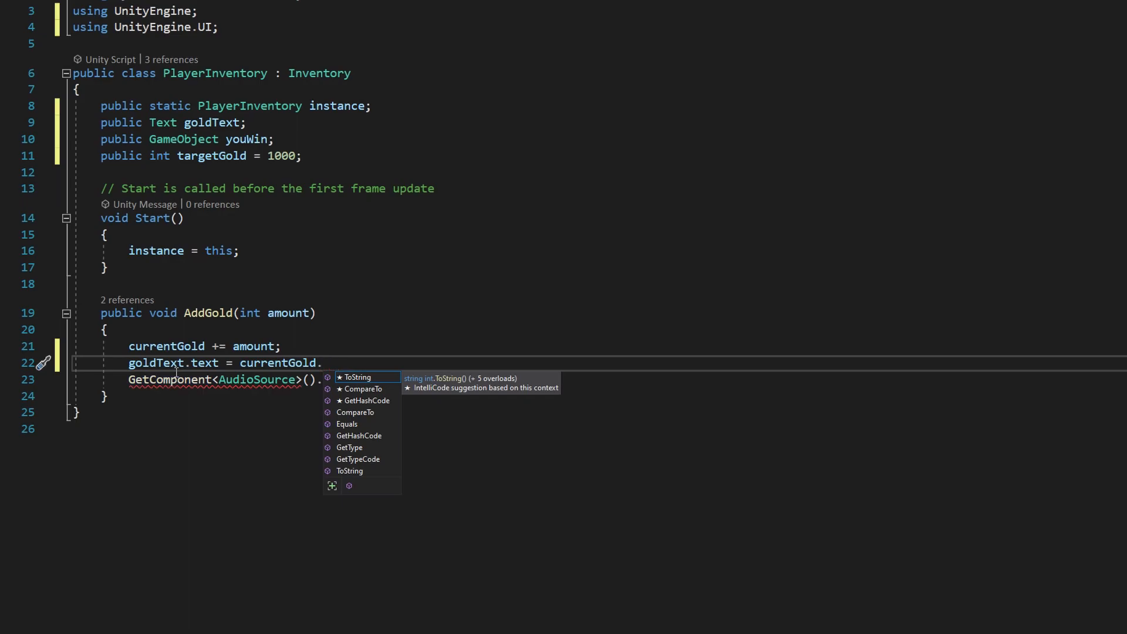
{"action": "type", "text": "ToString();"}
{"action": "left_click", "coordinate": [625, 379]}
{"action": "type", "text": "Play();"}
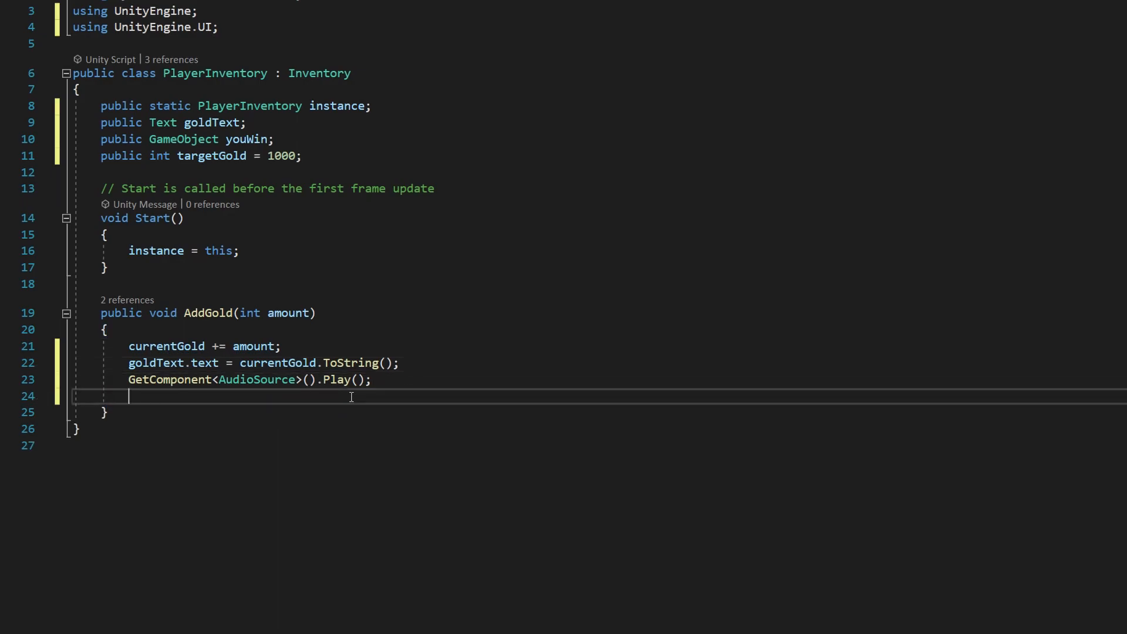
Add an 'if (currentGold >= targetGold)' check to AddGold.
{"action": "key", "text": "enter"}
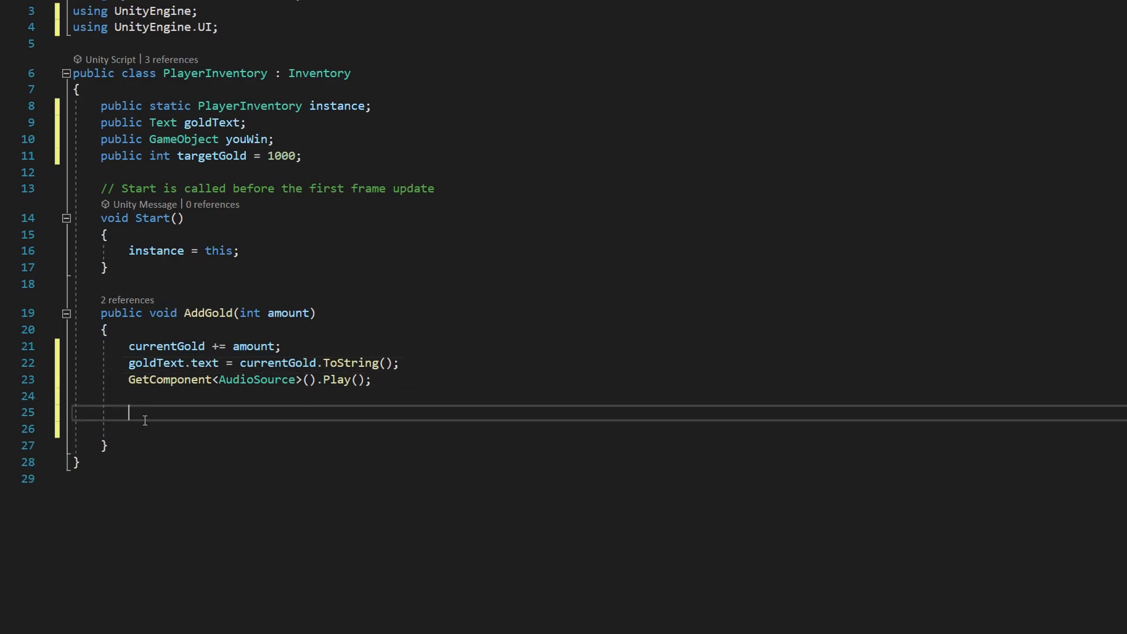
{"action": "type", "text": "if(c"}
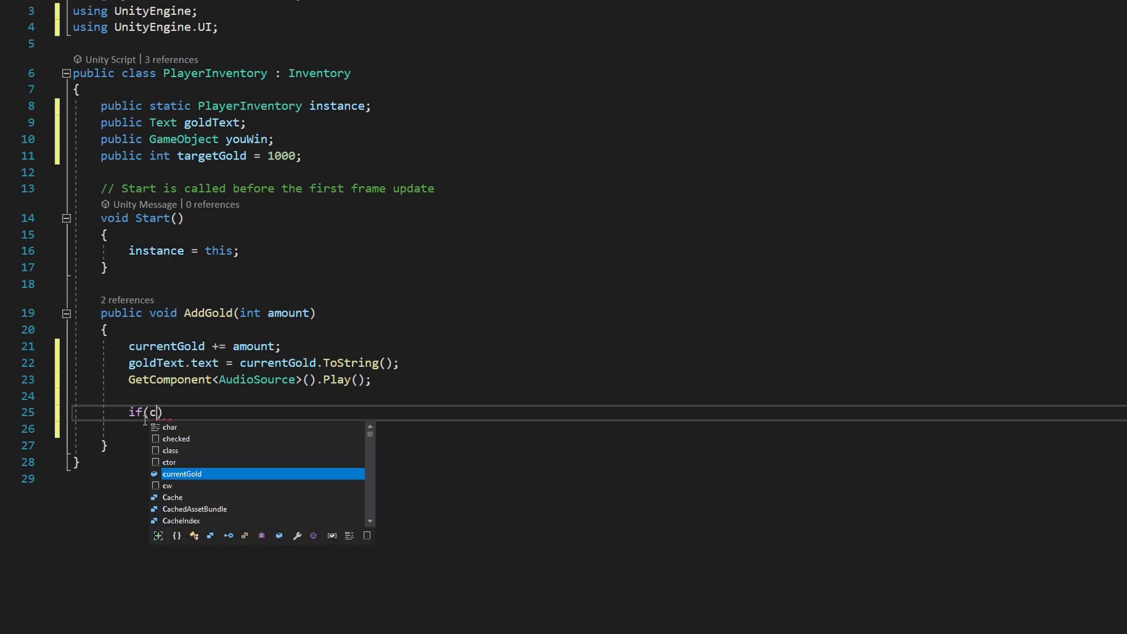
{"action": "type", "text": "urrentGold >"}
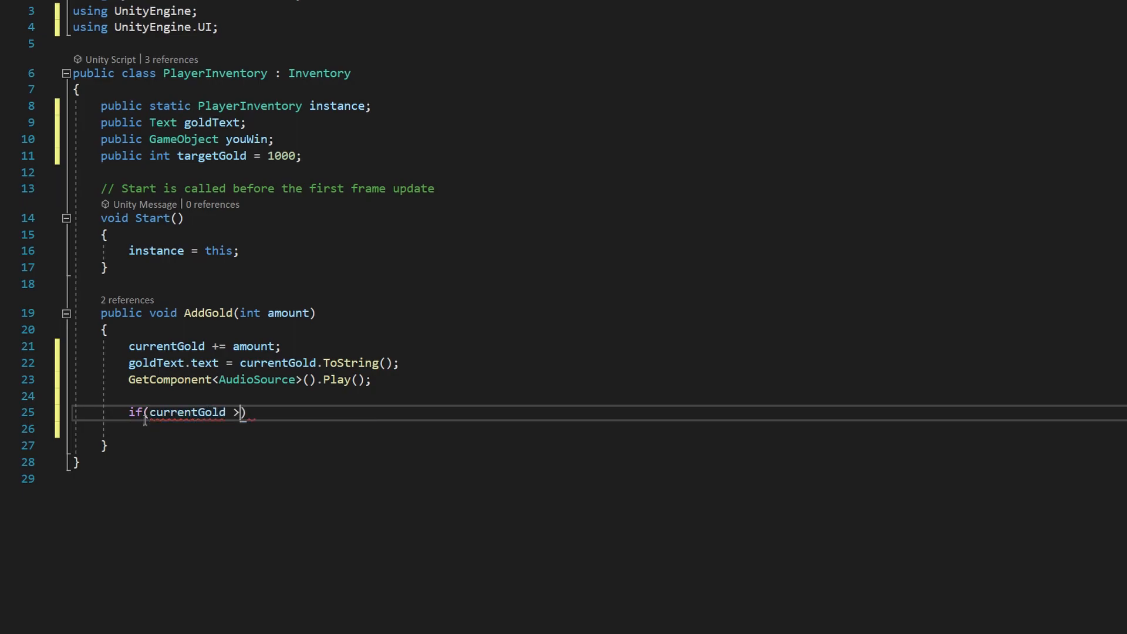
{"action": "type", "text": "= targetGold"}
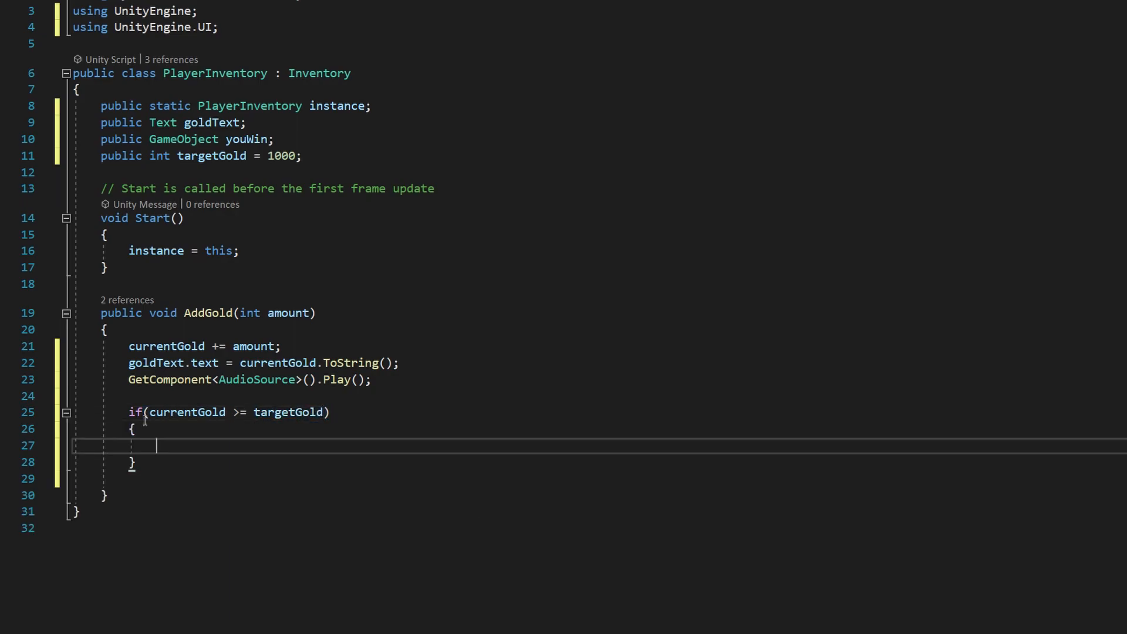
Inside it, activate youWin, set Cursor.lockState to None and Time.timeScale to 0.
{"action": "type", "text": "youw"}
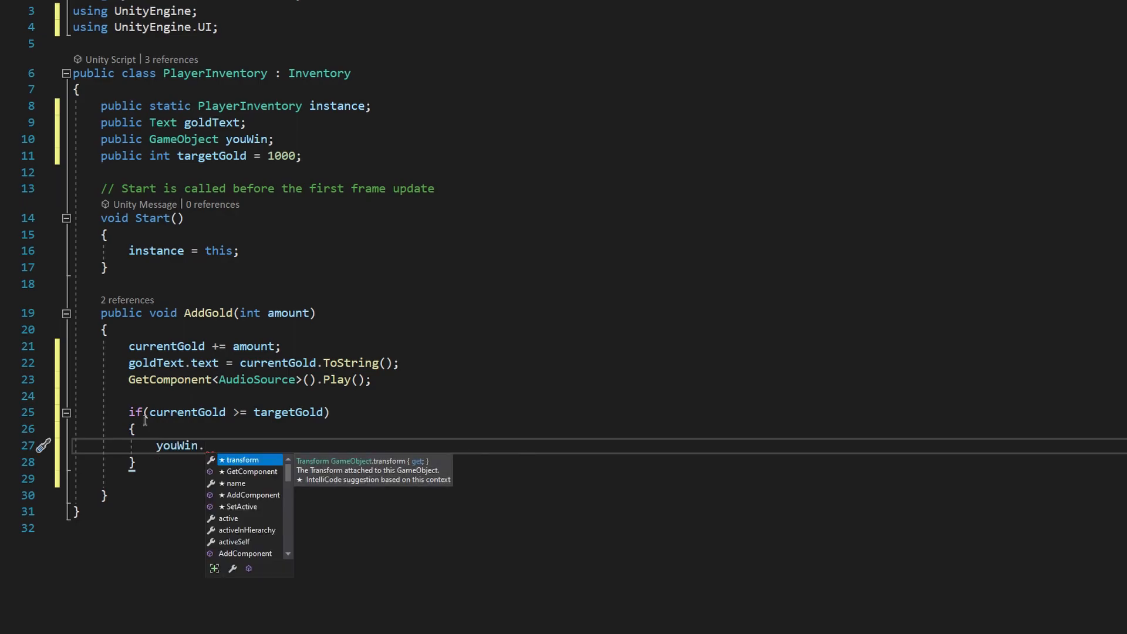
{"action": "type", "text": "SetActive("}
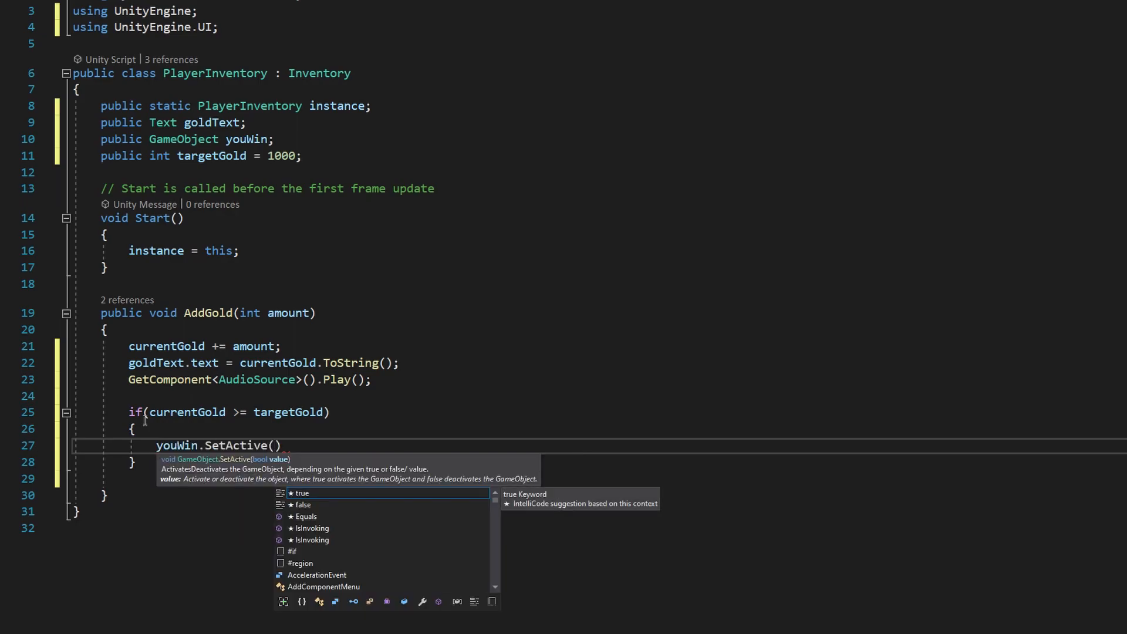
{"action": "type", "text": "true);"}
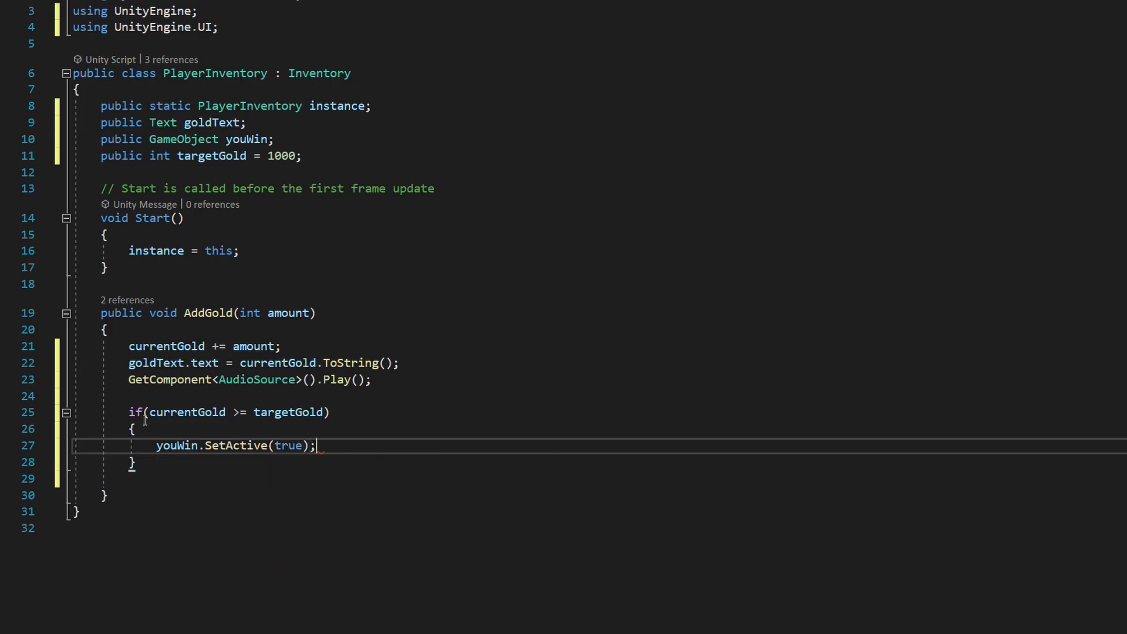
{"action": "type", "text": "cur"}
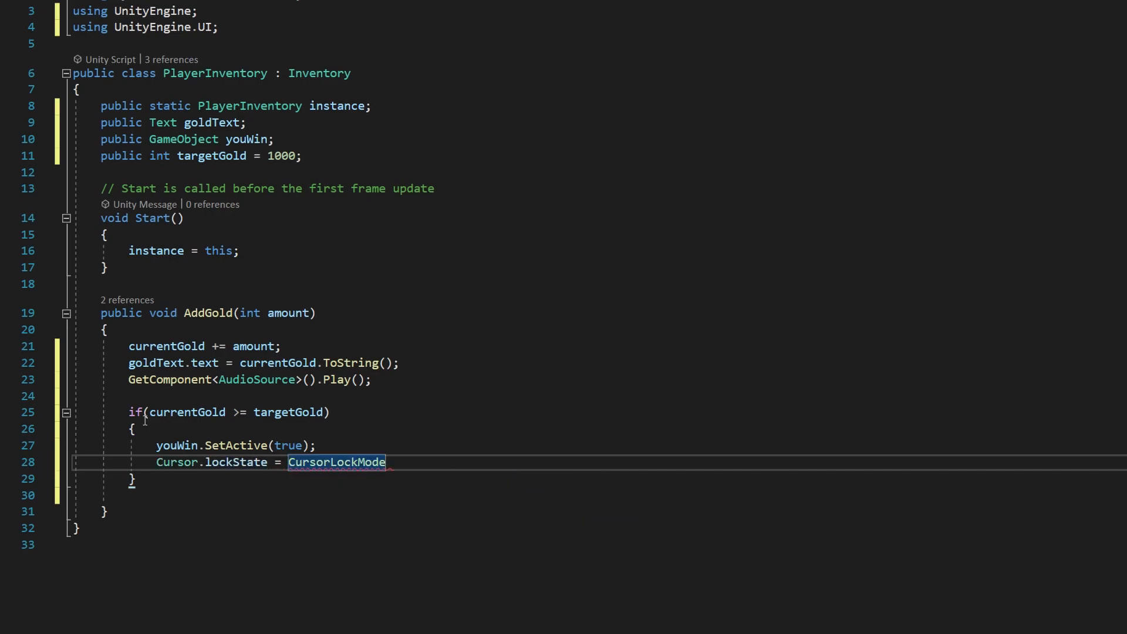
{"action": "type", "text": ".None;"}
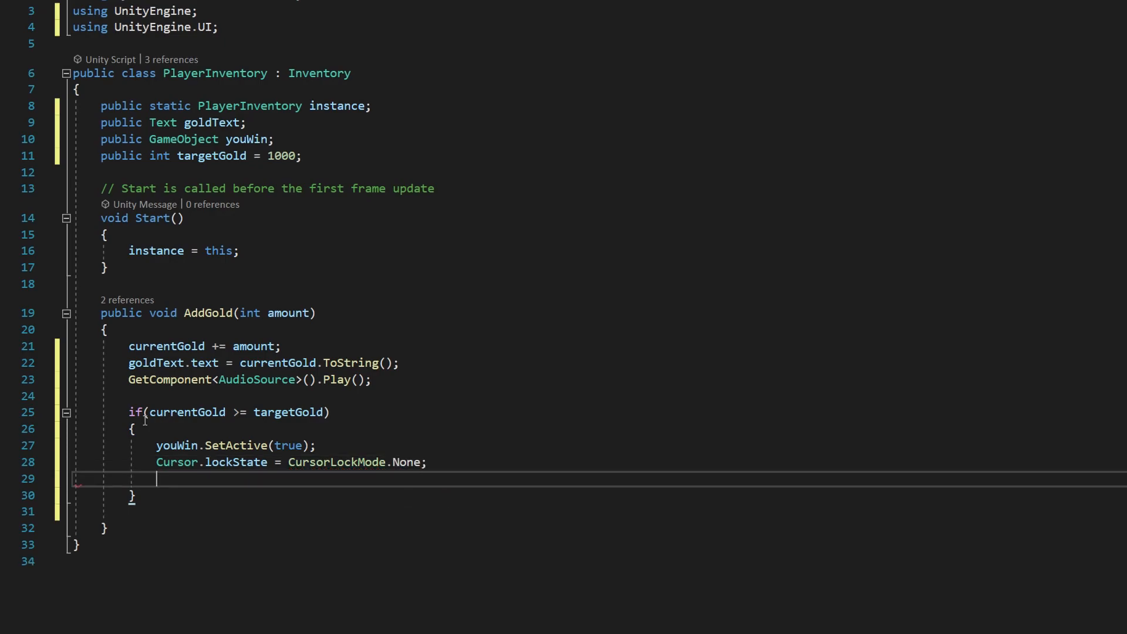
{"action": "type", "text": "Time."}
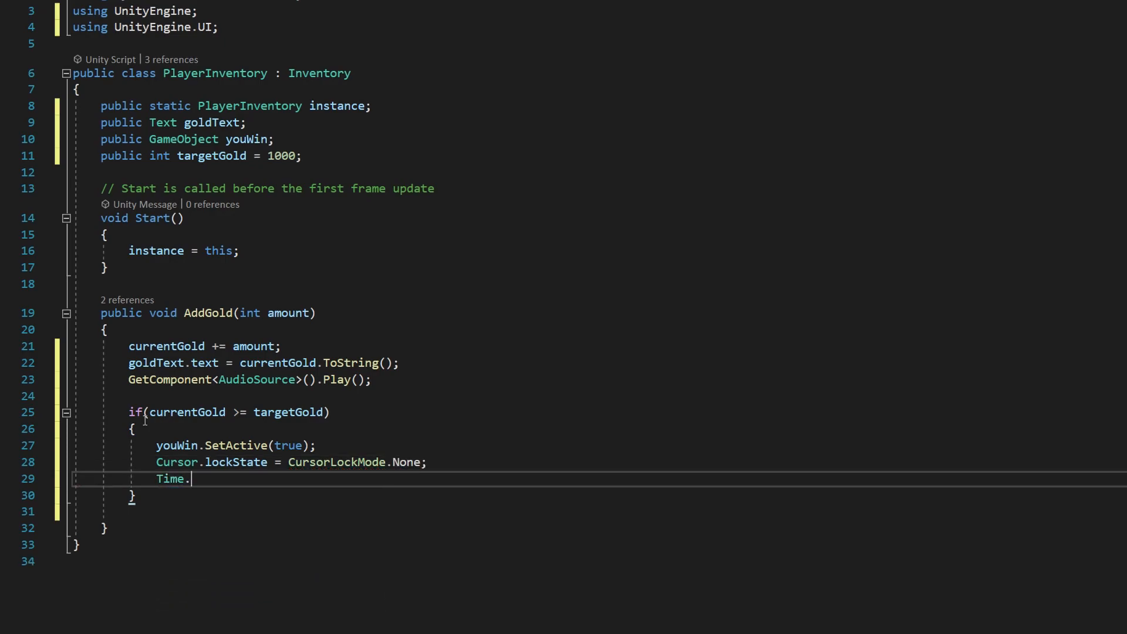
{"action": "type", "text": "timeScale = 0;"}
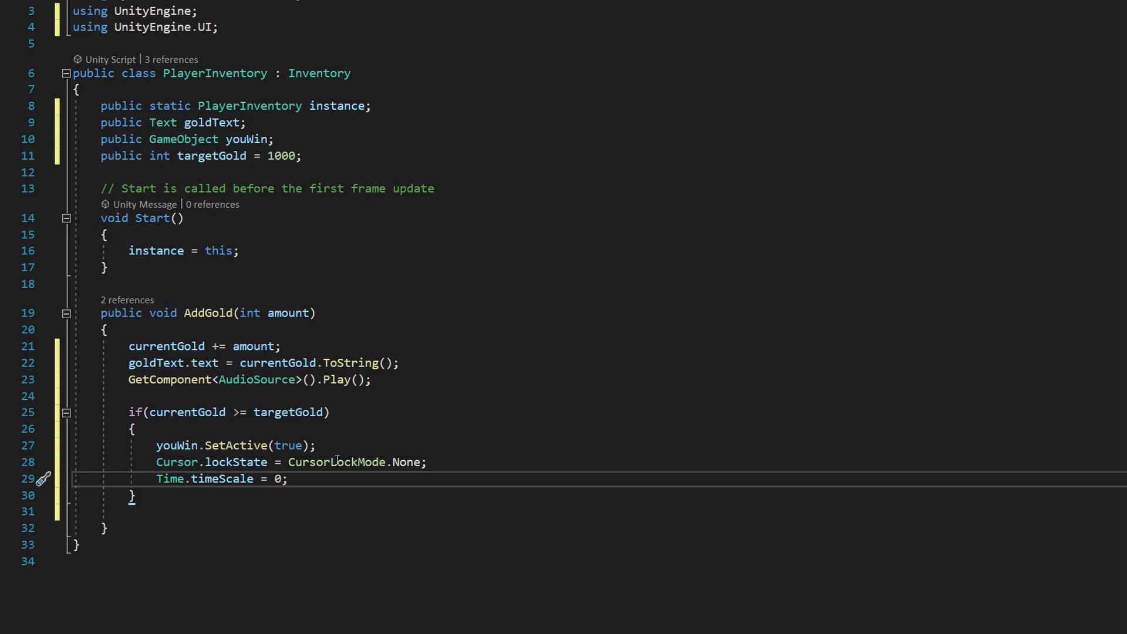
{"action": "mouse_move", "coordinate": [190, 568]}
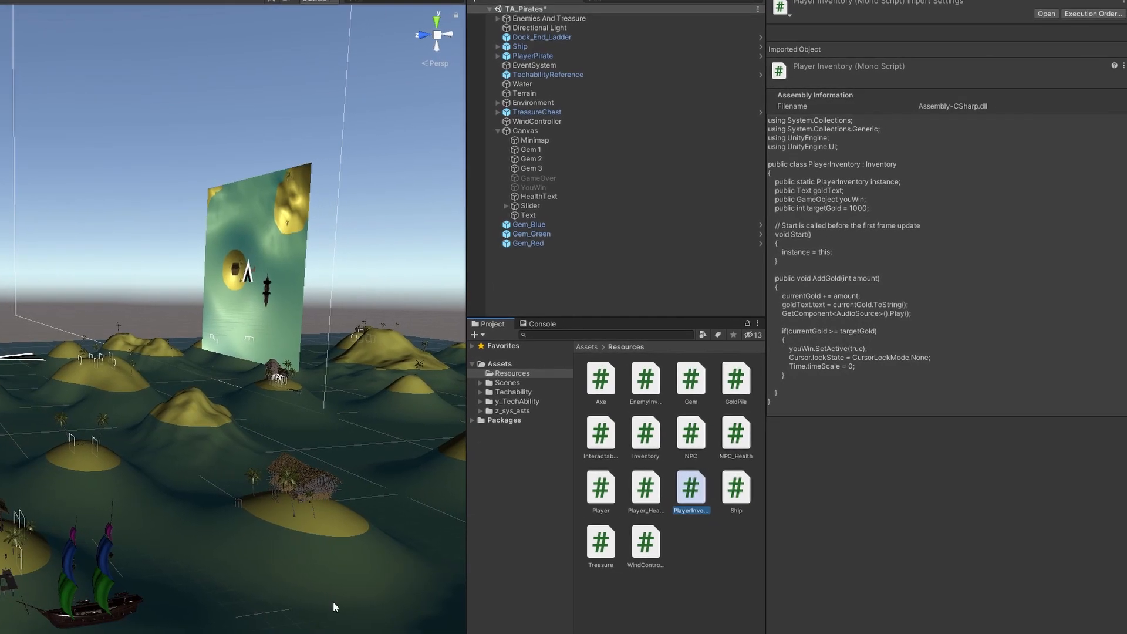
{"action": "mouse_move", "coordinate": [662, 339]}
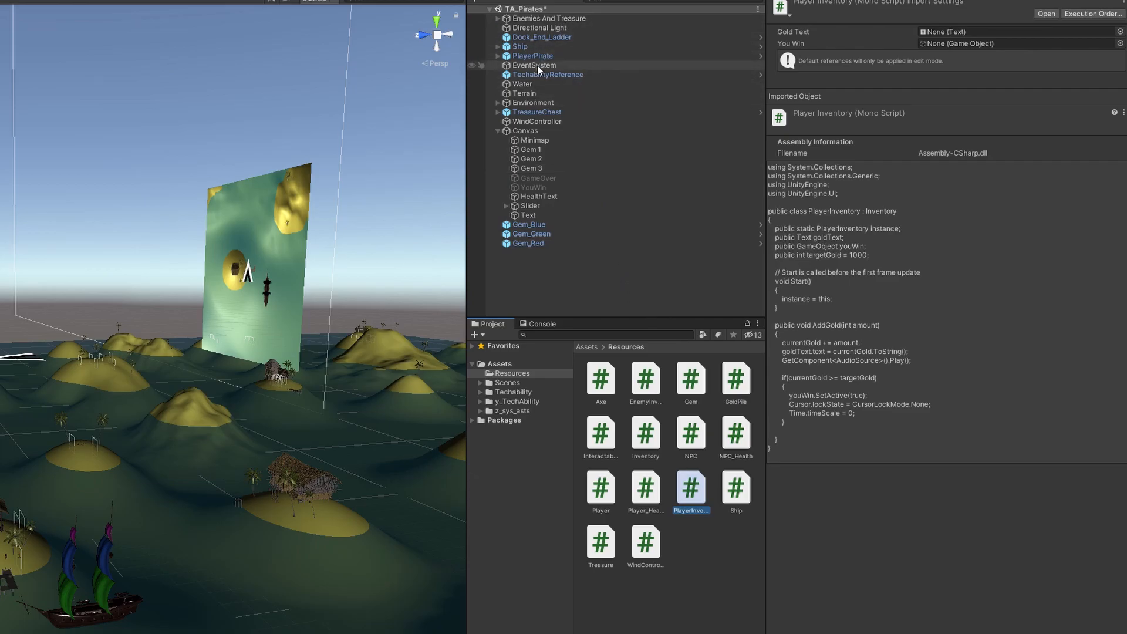
Select PlayerPirate and review the Console's compile and asset override messages.
{"action": "left_click", "coordinate": [533, 55]}
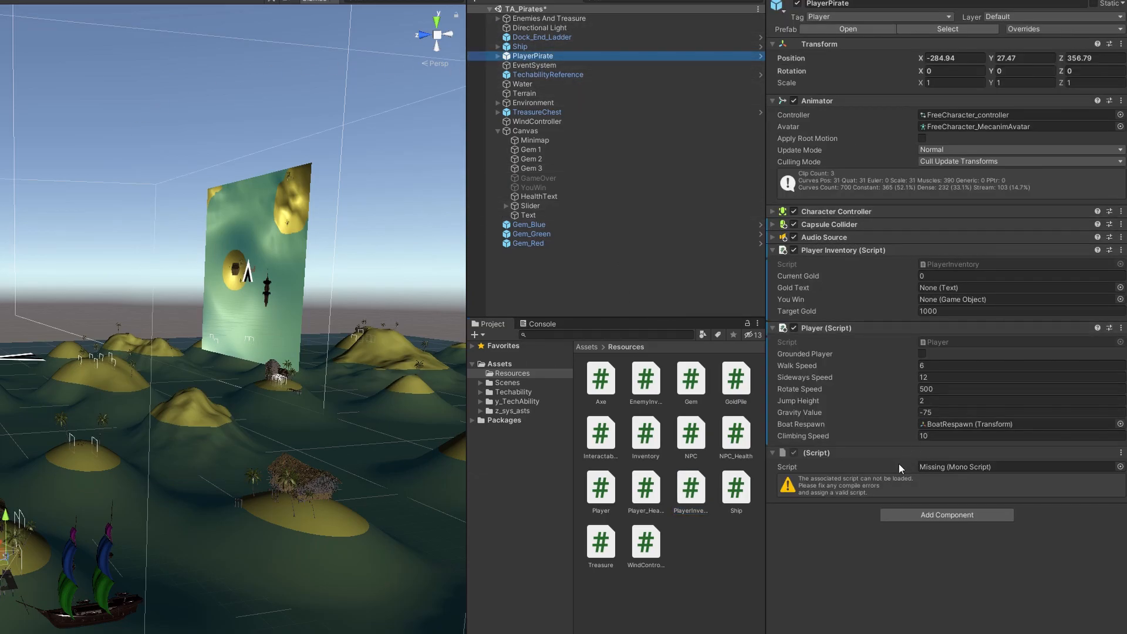
{"action": "left_click", "coordinate": [1013, 467]}
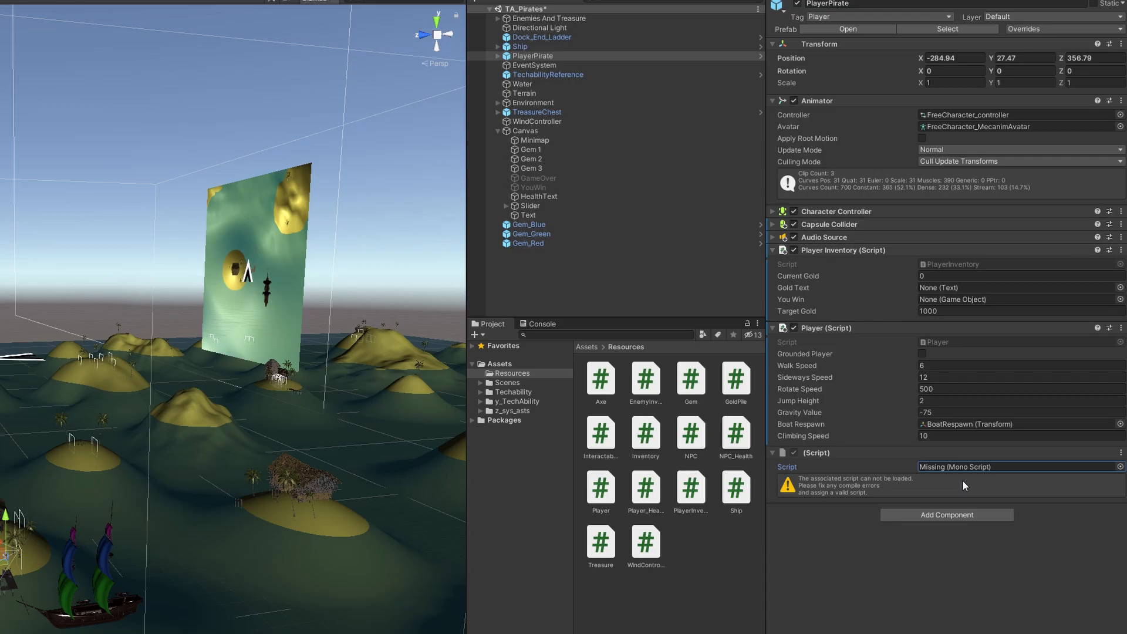
{"action": "left_click", "coordinate": [540, 324]}
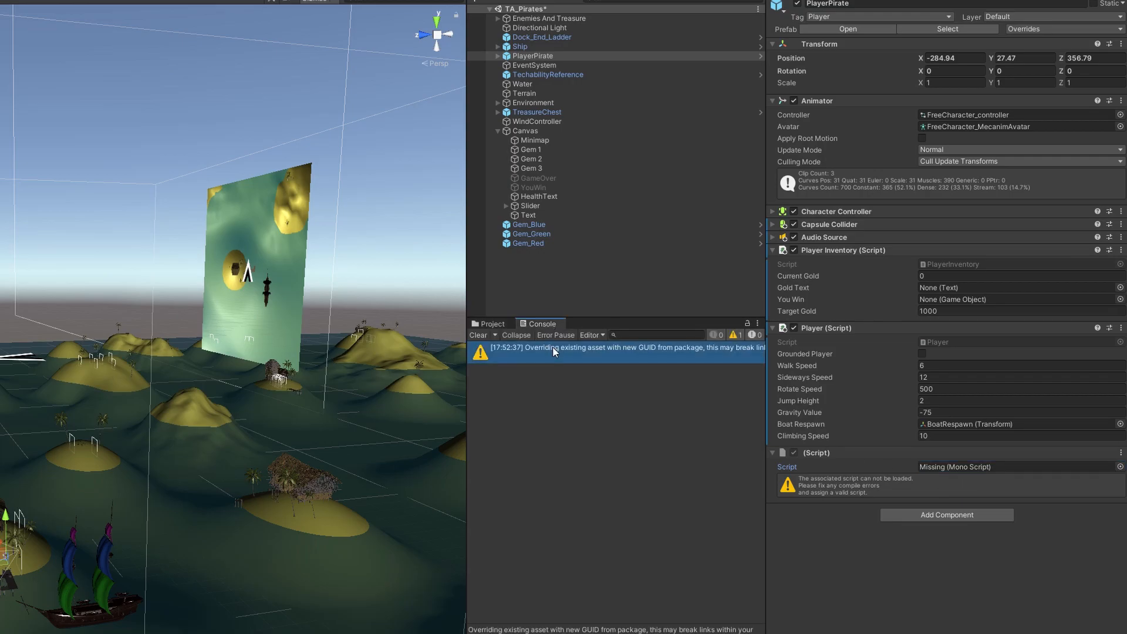
{"action": "left_click", "coordinate": [489, 323]}
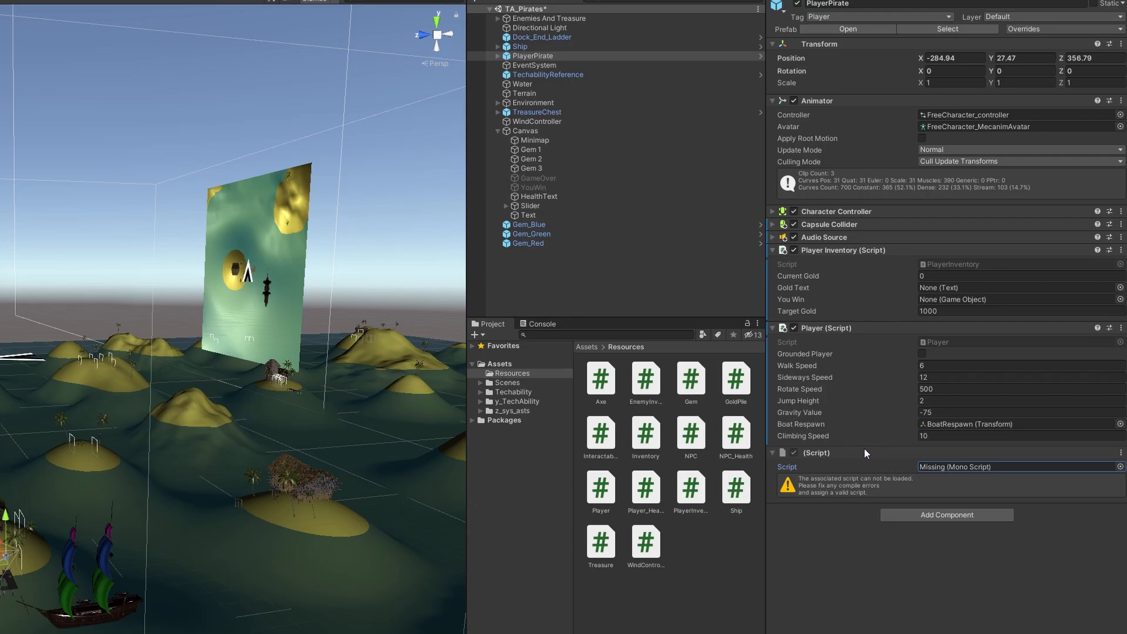
{"action": "mouse_move", "coordinate": [752, 494]}
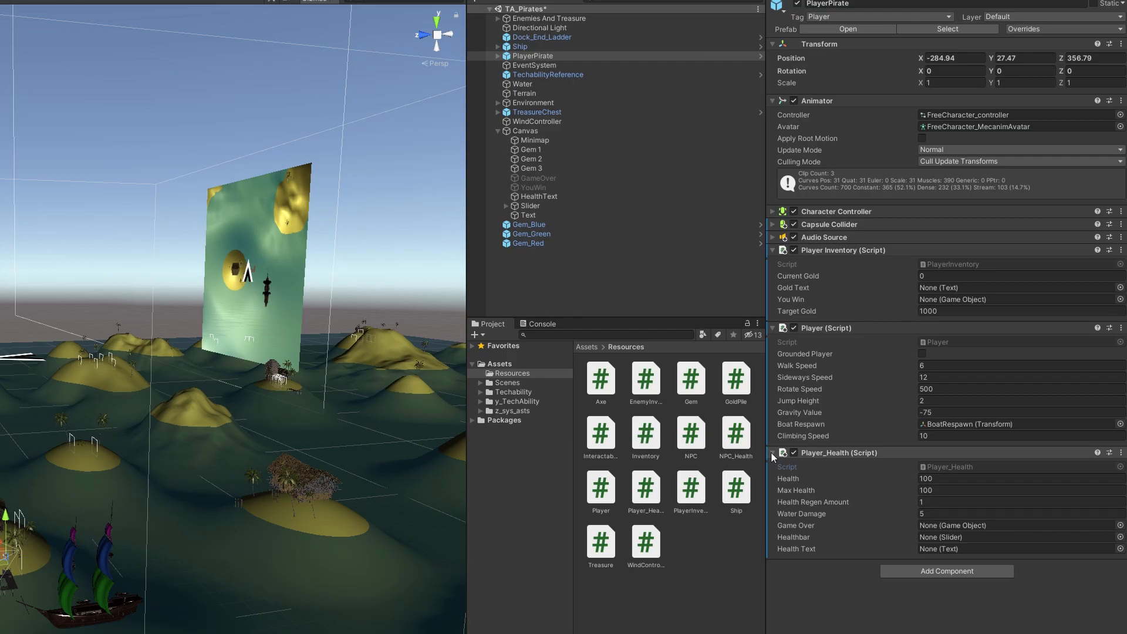
Collapse the Player_Health component in the Inspector.
{"action": "left_click", "coordinate": [772, 453]}
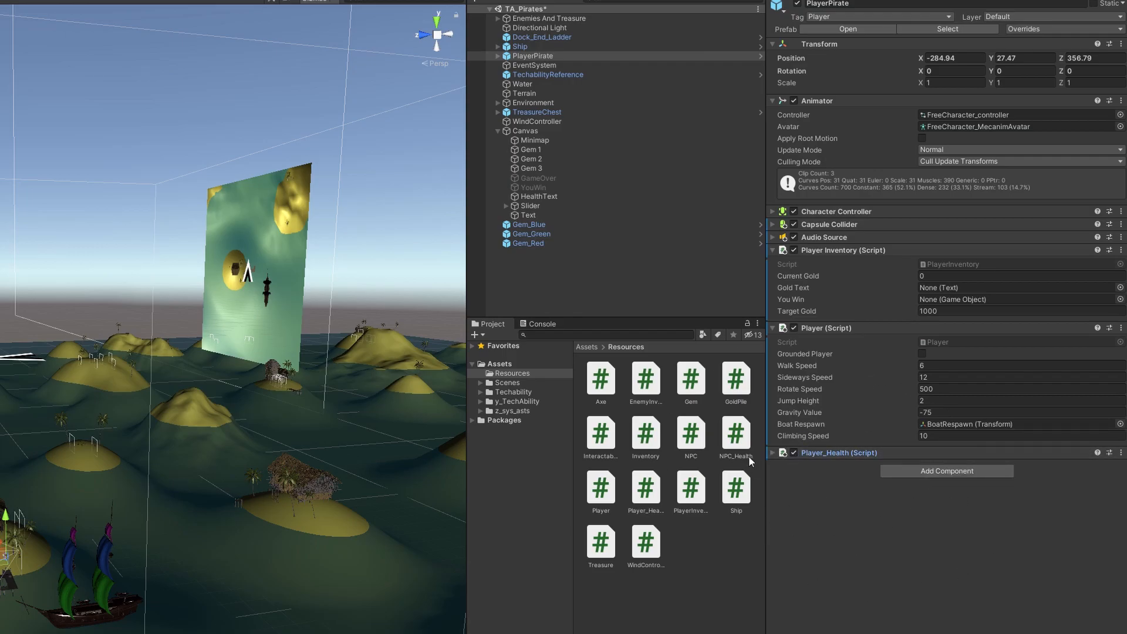
{"action": "mouse_move", "coordinate": [775, 470]}
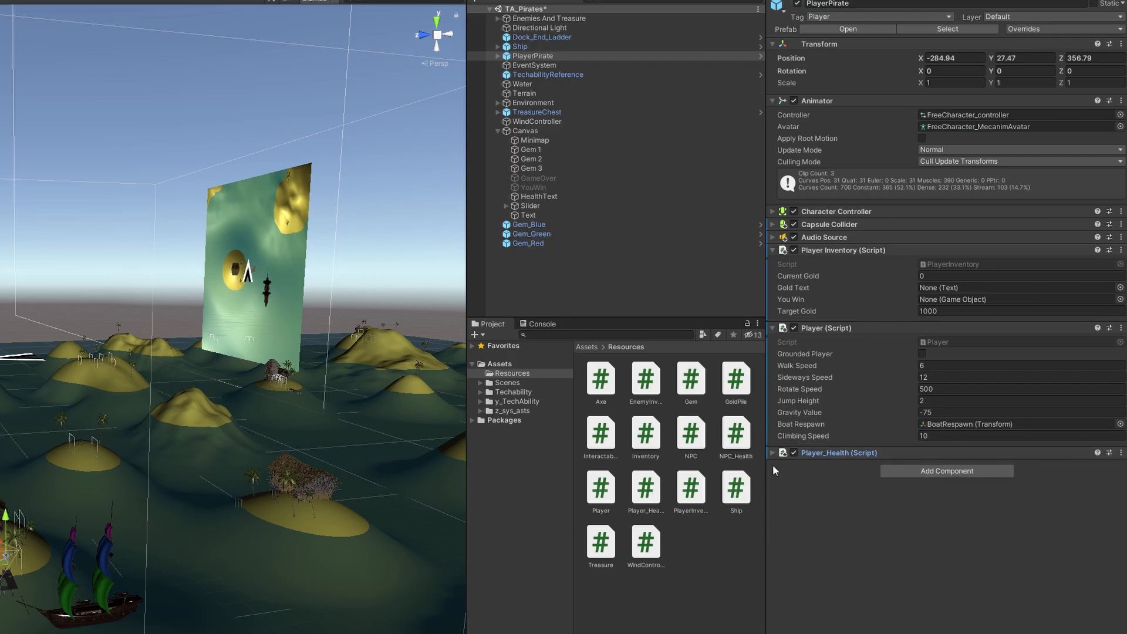
{"action": "left_click", "coordinate": [773, 453]}
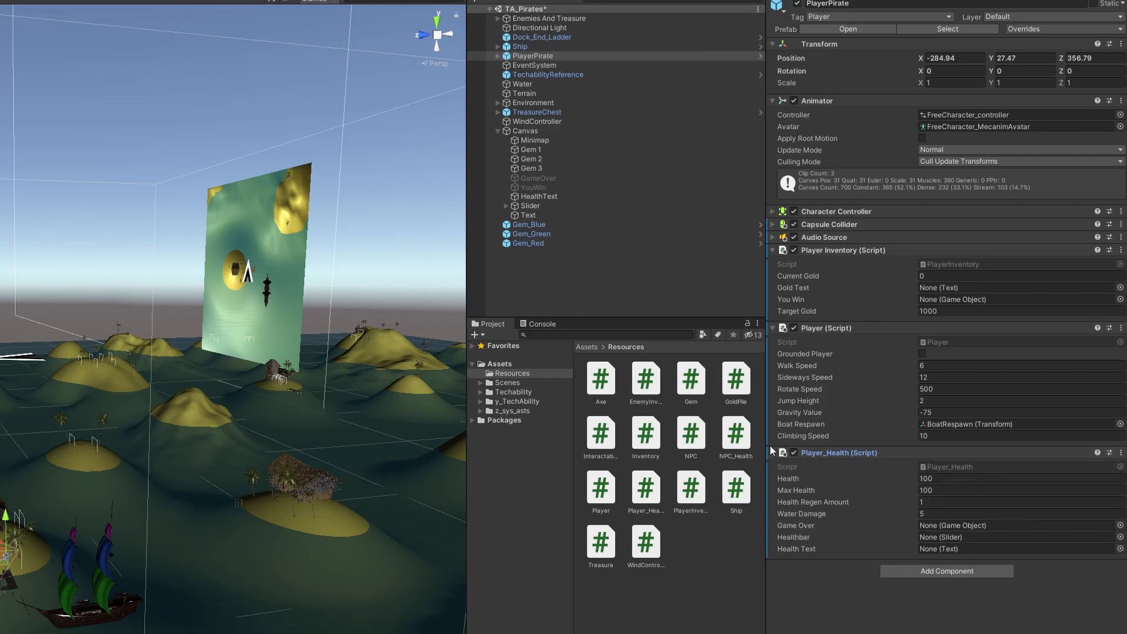
{"action": "left_click", "coordinate": [774, 452]}
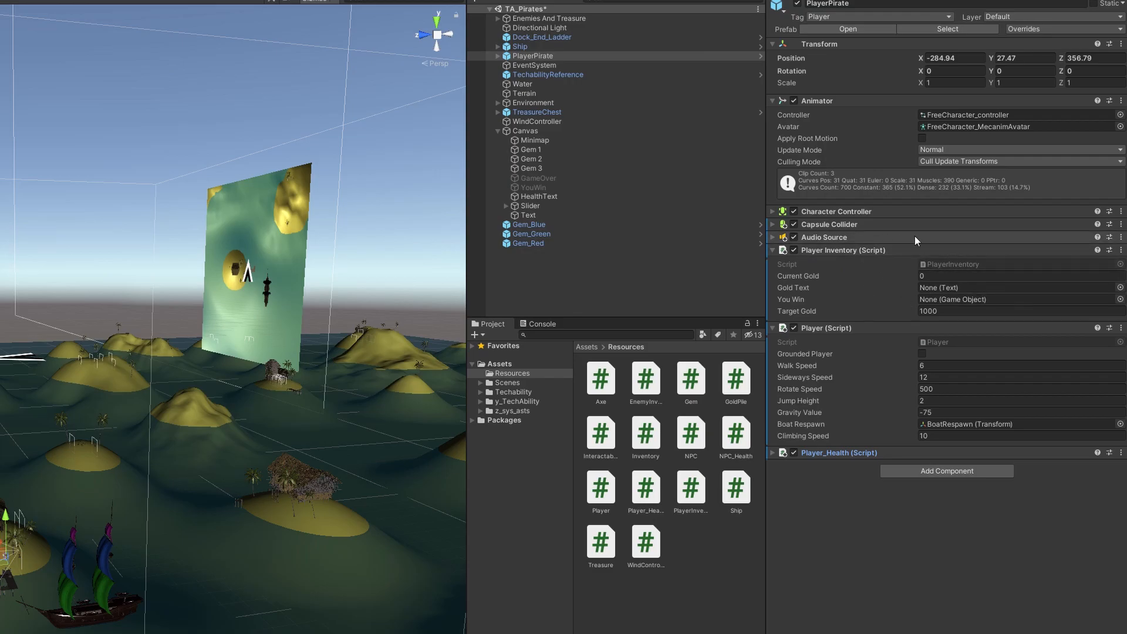
Select the Text object under Canvas and rename it GoldText.
{"action": "left_click", "coordinate": [772, 250]}
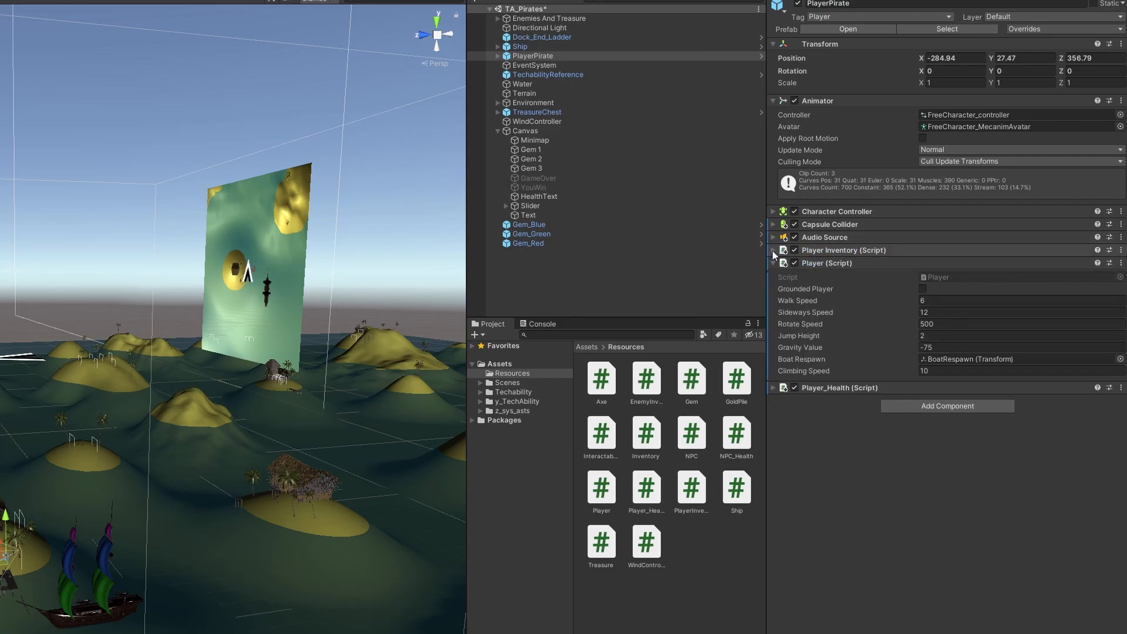
{"action": "left_click", "coordinate": [773, 249]}
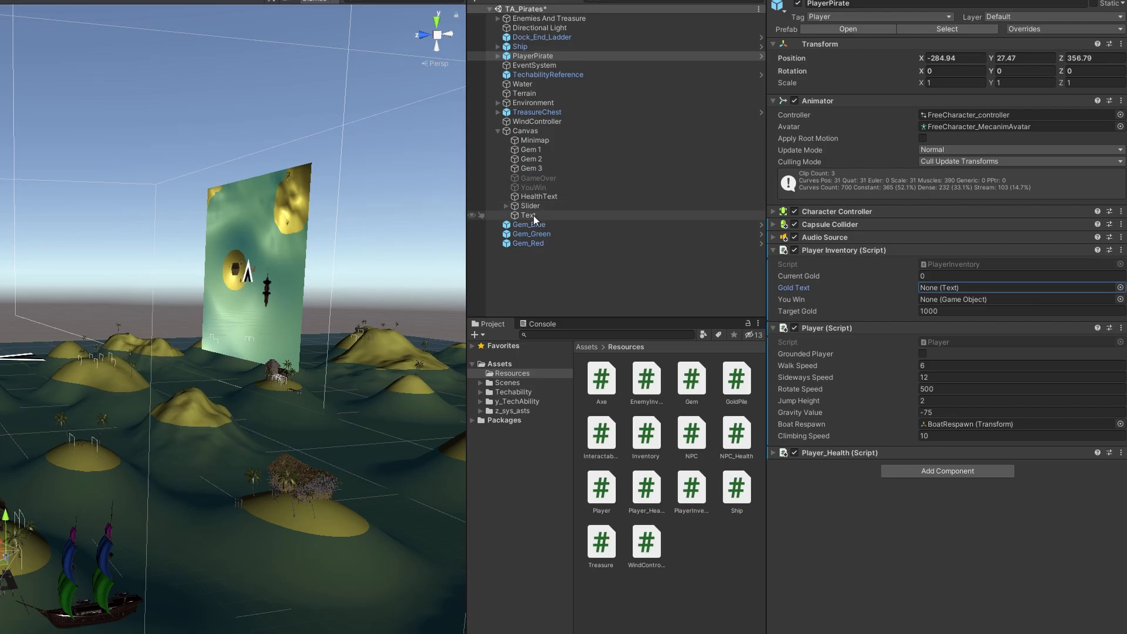
{"action": "left_click", "coordinate": [1006, 288]}
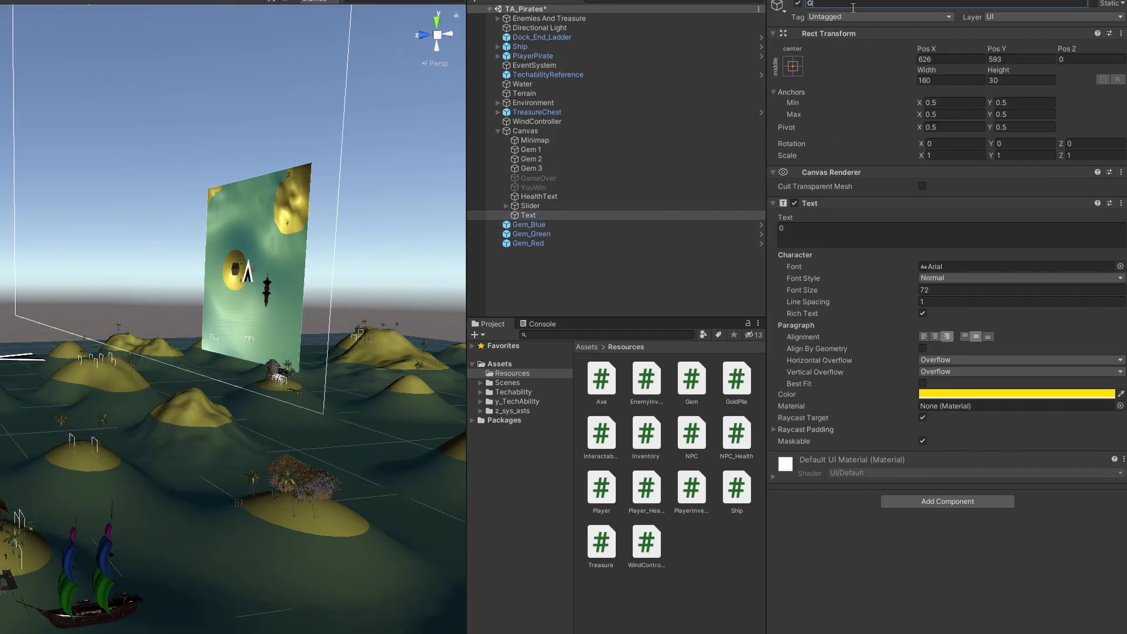
{"action": "type", "text": "GoldText"}
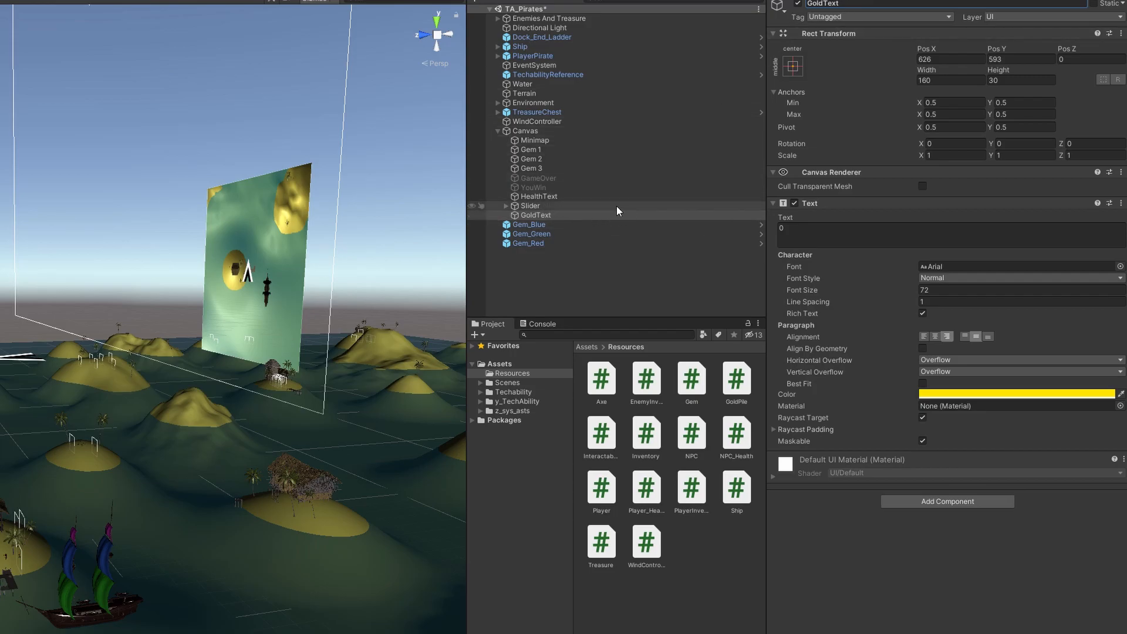
{"action": "left_click", "coordinate": [536, 214]}
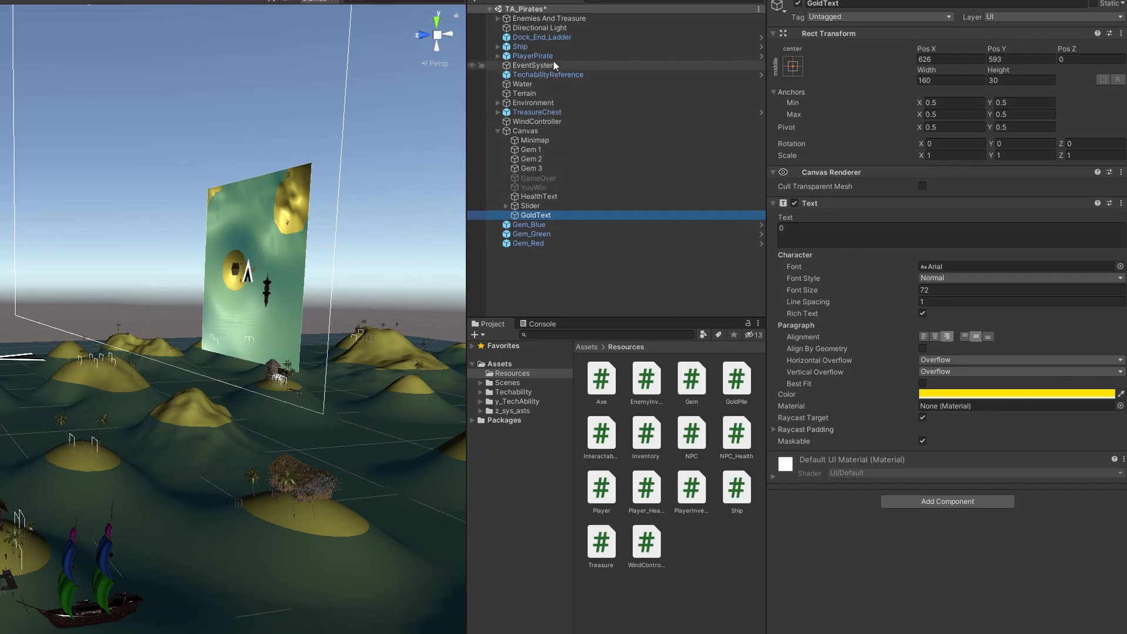
Reselect PlayerPirate, link GoldText and YouWin, and set Target Gold to 10000.
{"action": "left_click", "coordinate": [532, 55]}
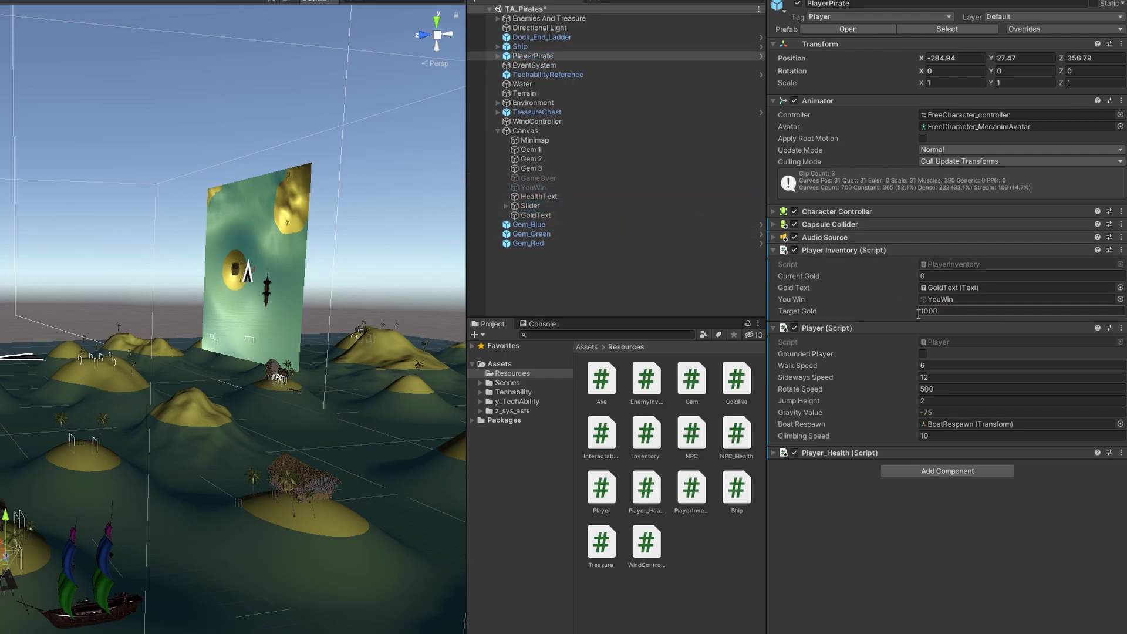
{"action": "double_click", "coordinate": [928, 310]}
{"action": "type", "text": "0"}
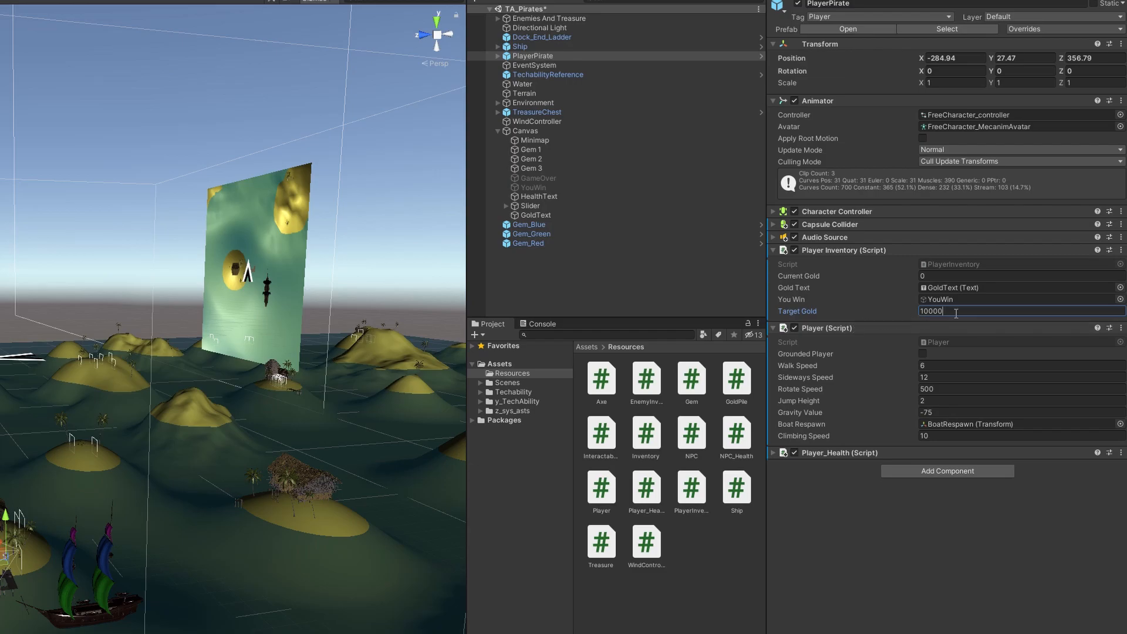
{"action": "double_click", "coordinate": [931, 310]}
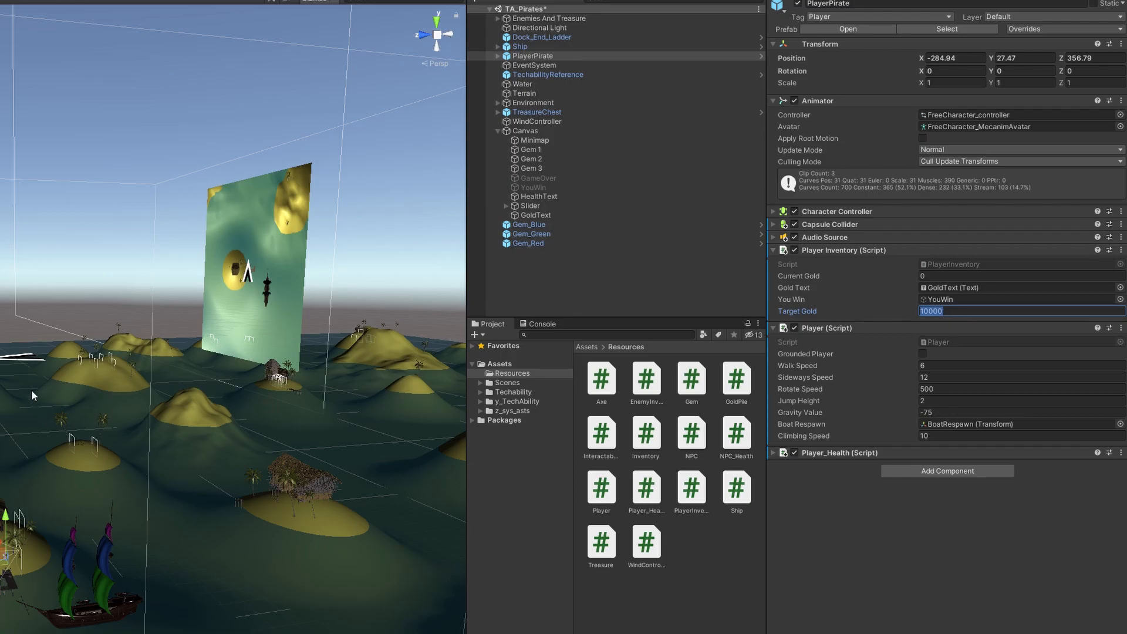
{"action": "mouse_move", "coordinate": [273, 499]}
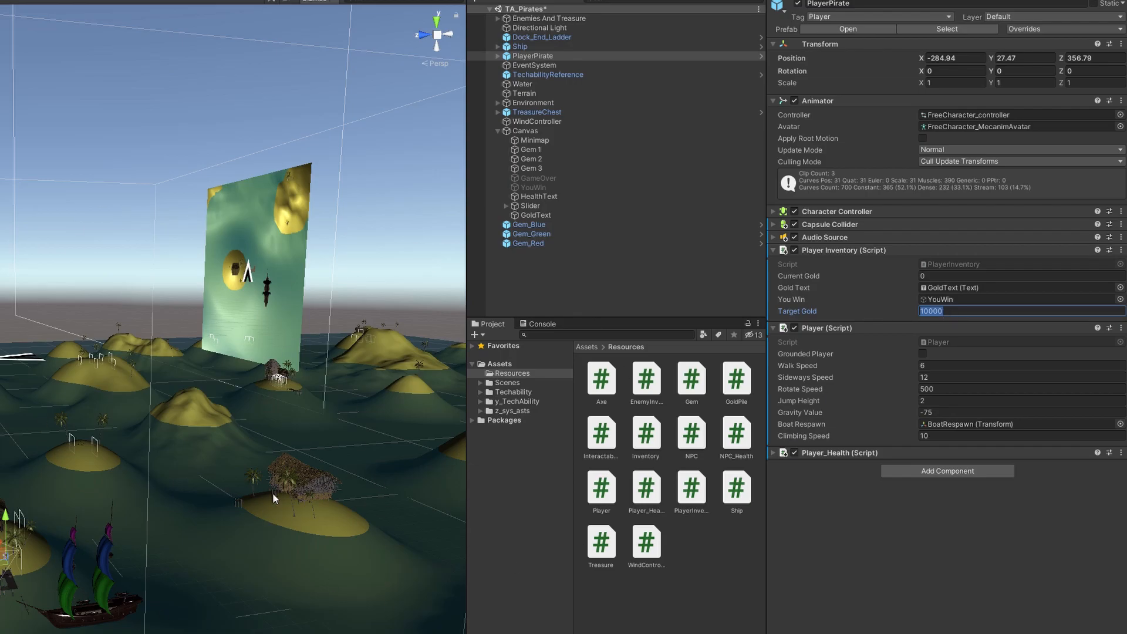